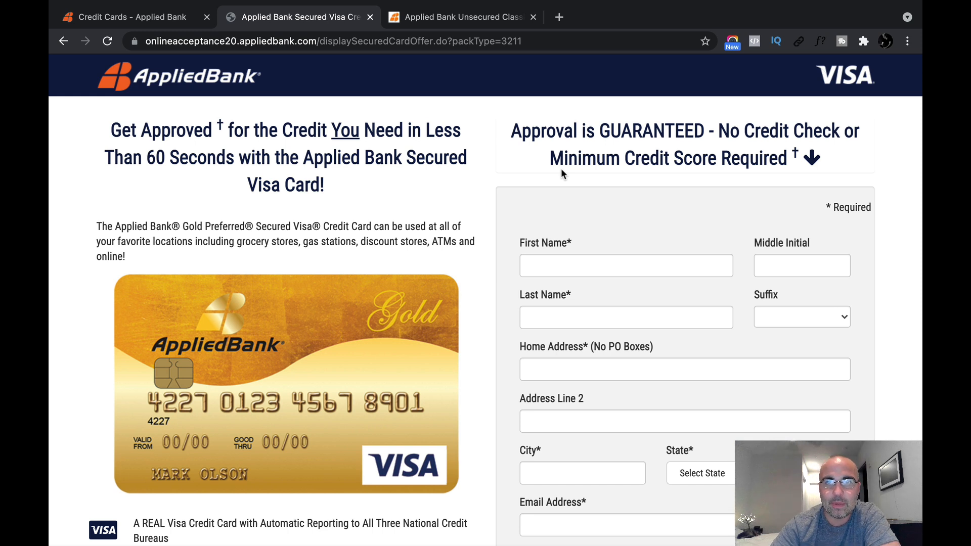
mouse_move(643, 175)
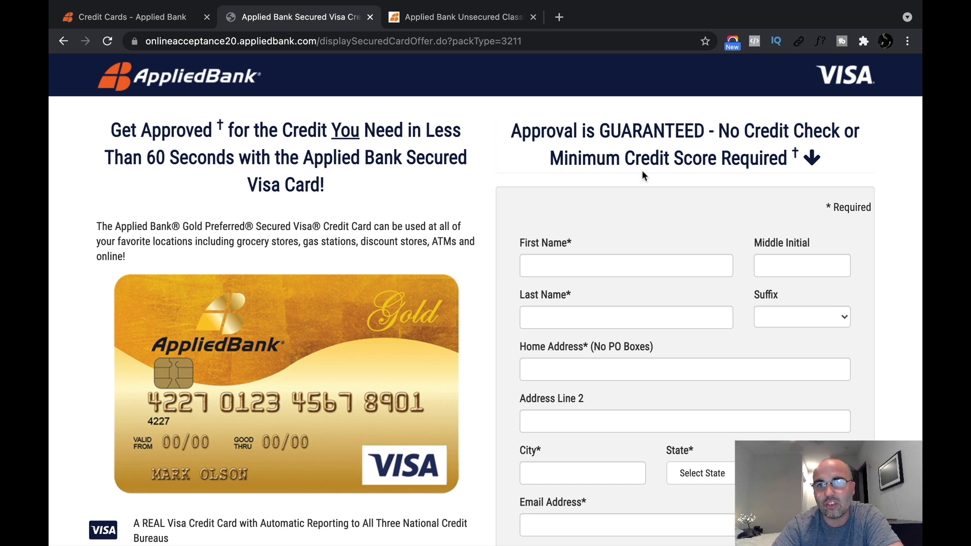
mouse_move(746, 166)
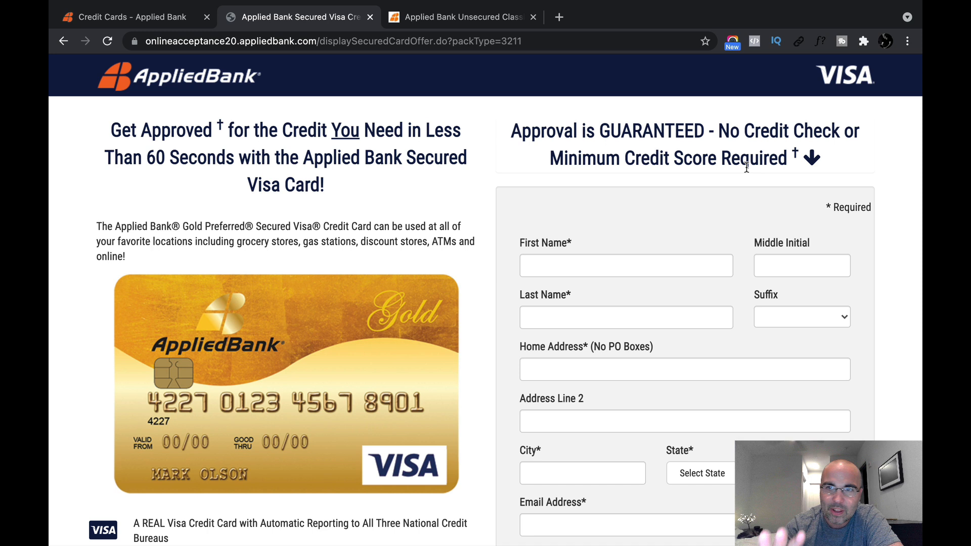
mouse_move(781, 149)
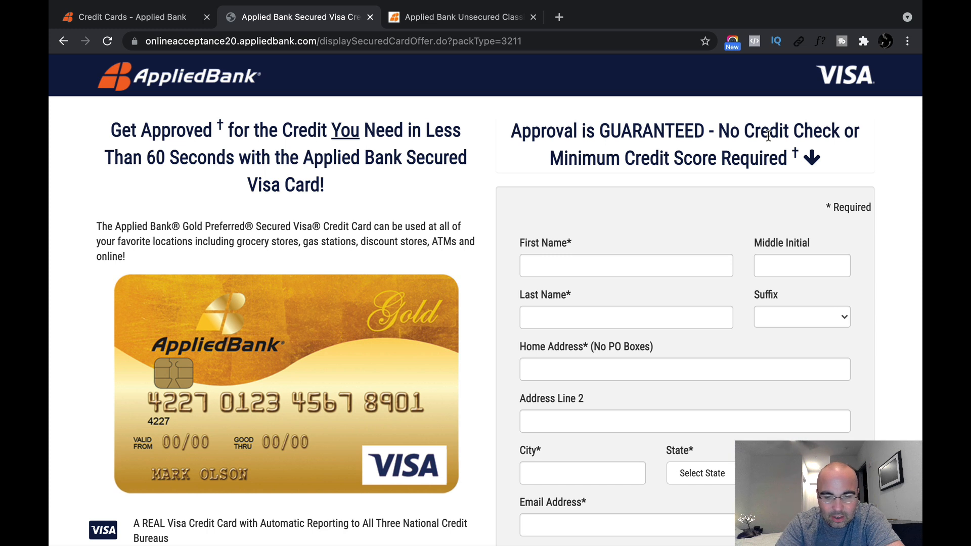
mouse_move(646, 83)
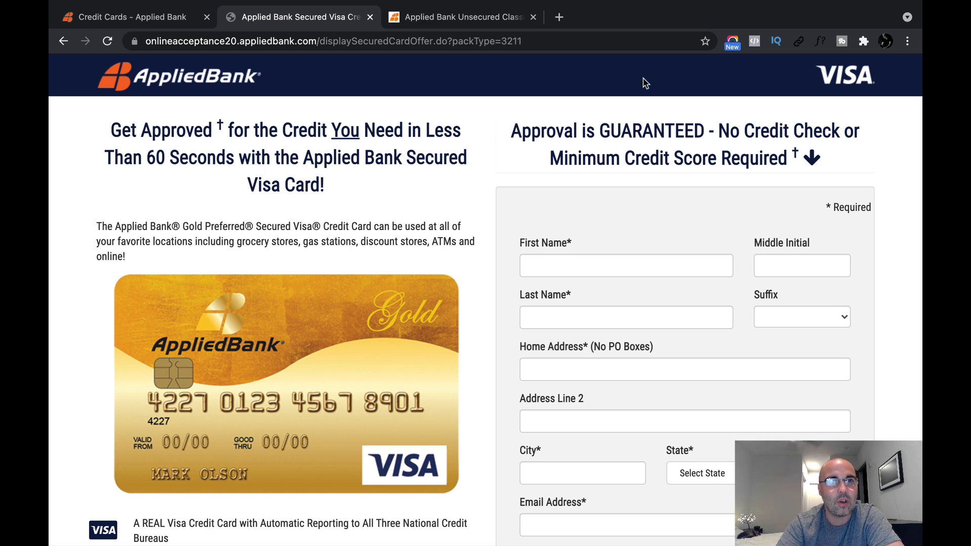
mouse_move(172, 98)
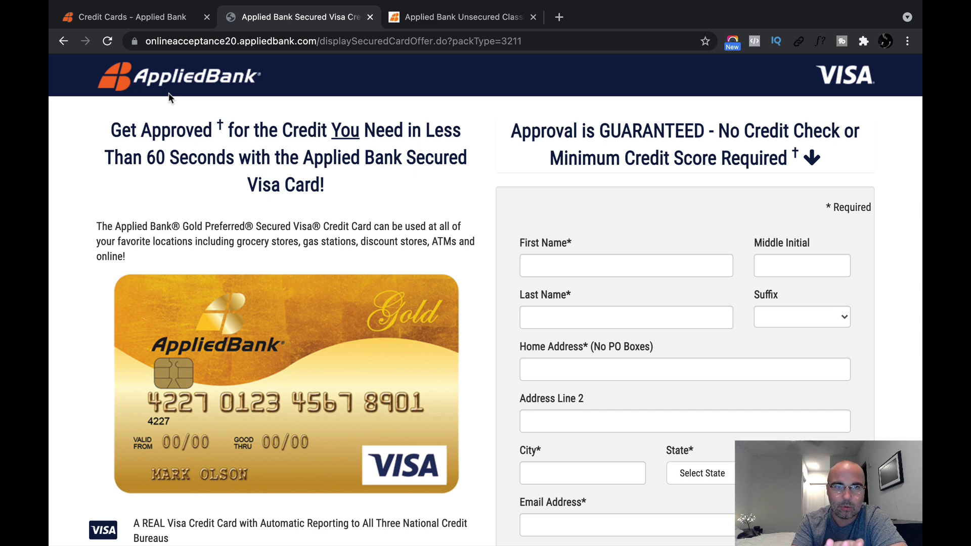
mouse_move(690, 199)
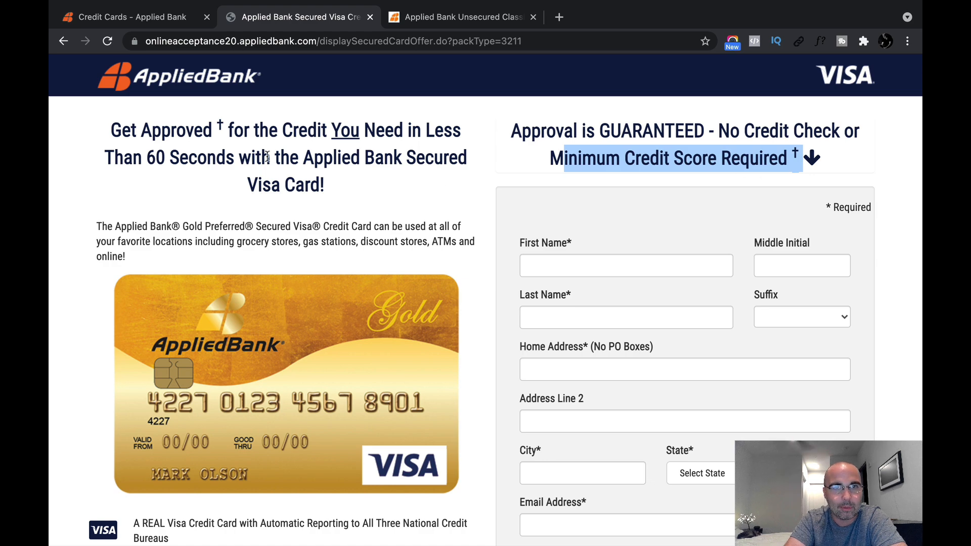
Scroll the Secured Visa page to the benefits list: 9.99% fixed APR, refundable $200–$1,000 deposit.
scroll(down, 3)
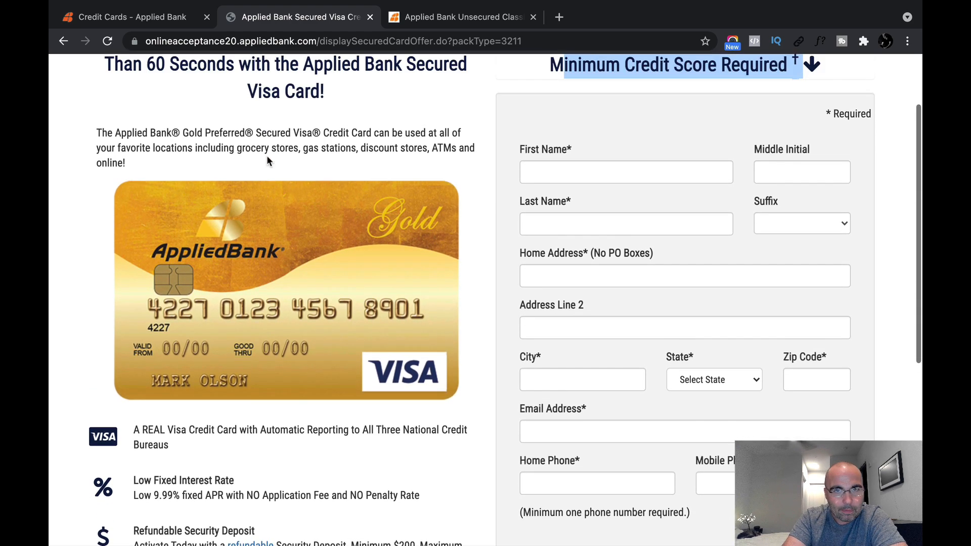
scroll(down, 3)
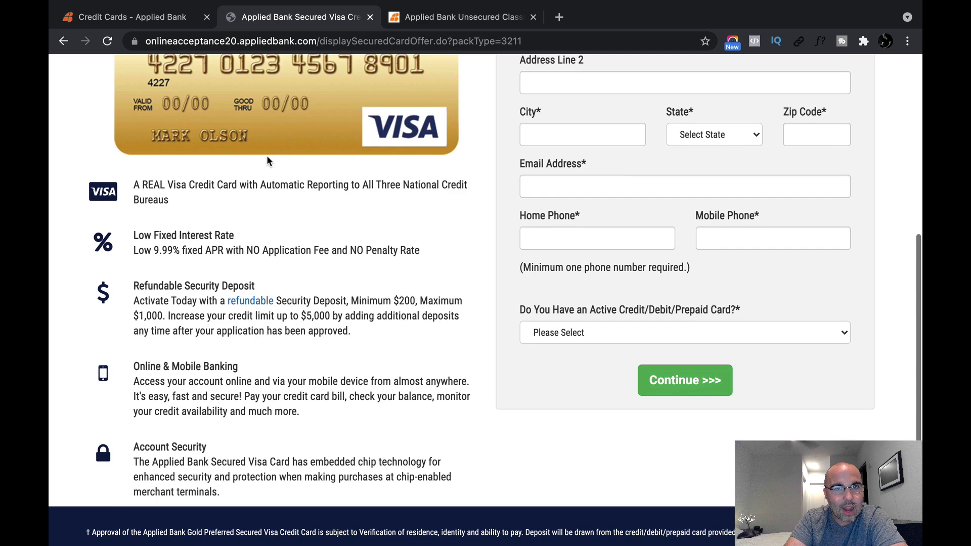
scroll(up, 3)
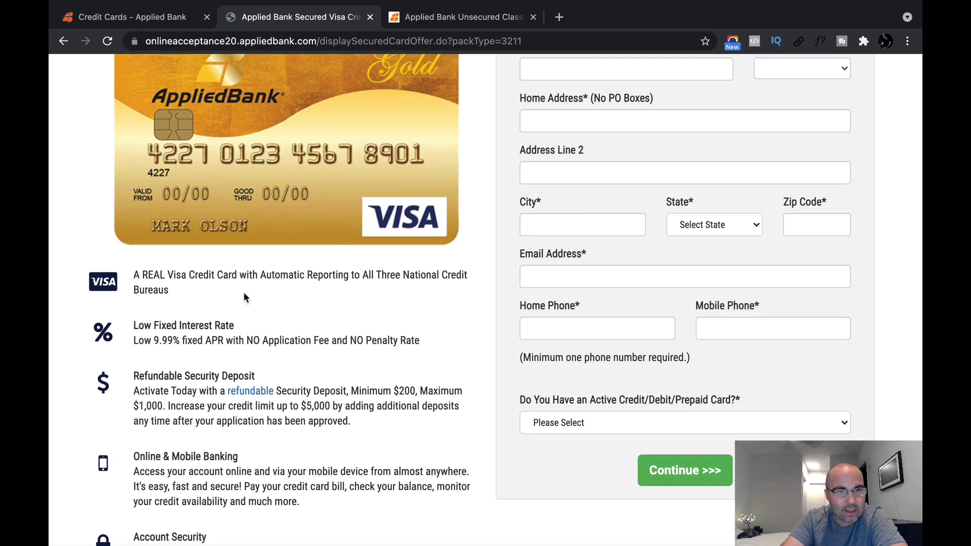
mouse_move(133, 341)
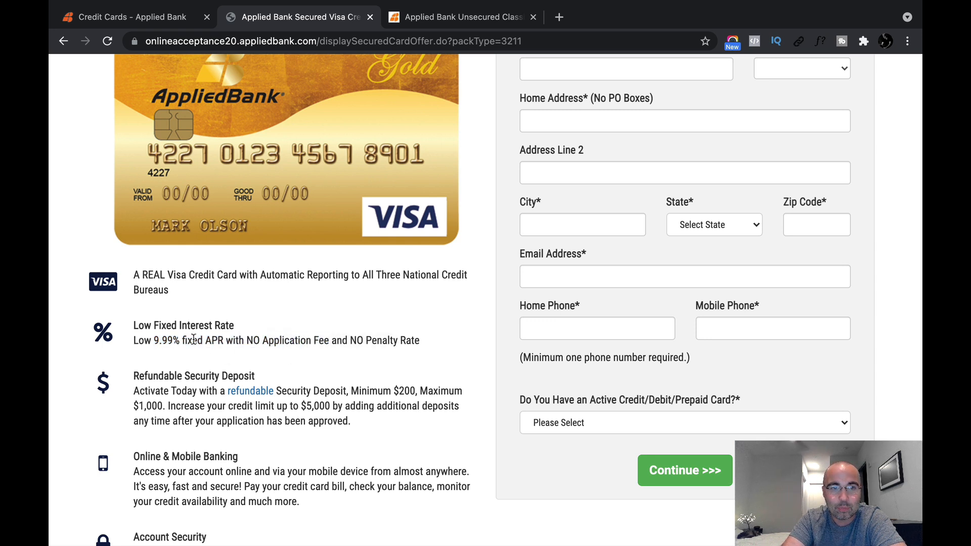
mouse_move(286, 327)
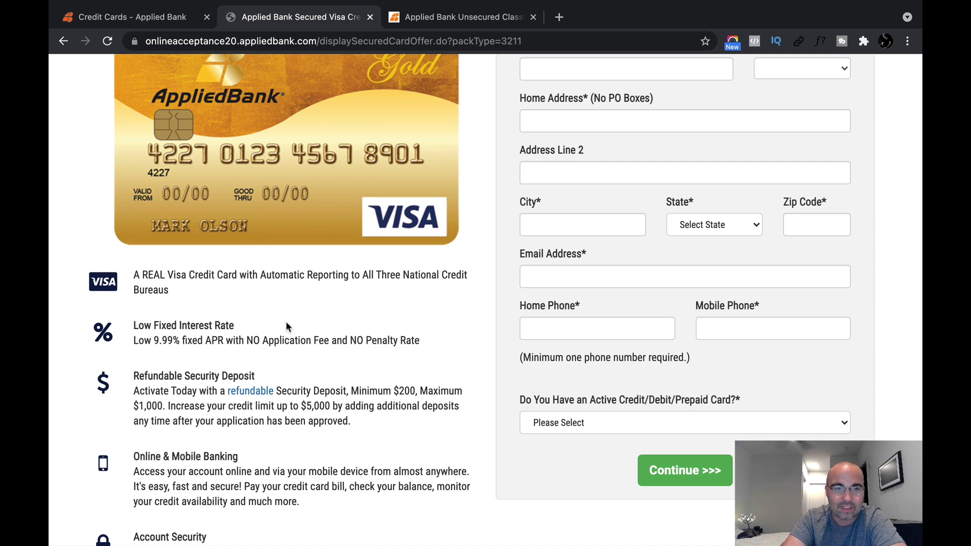
scroll(up, 3)
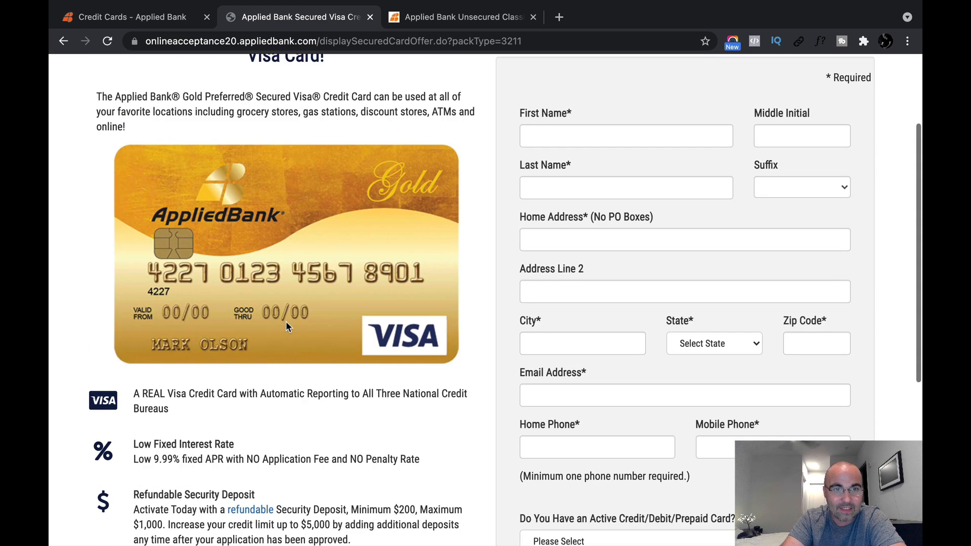
scroll(down, 3)
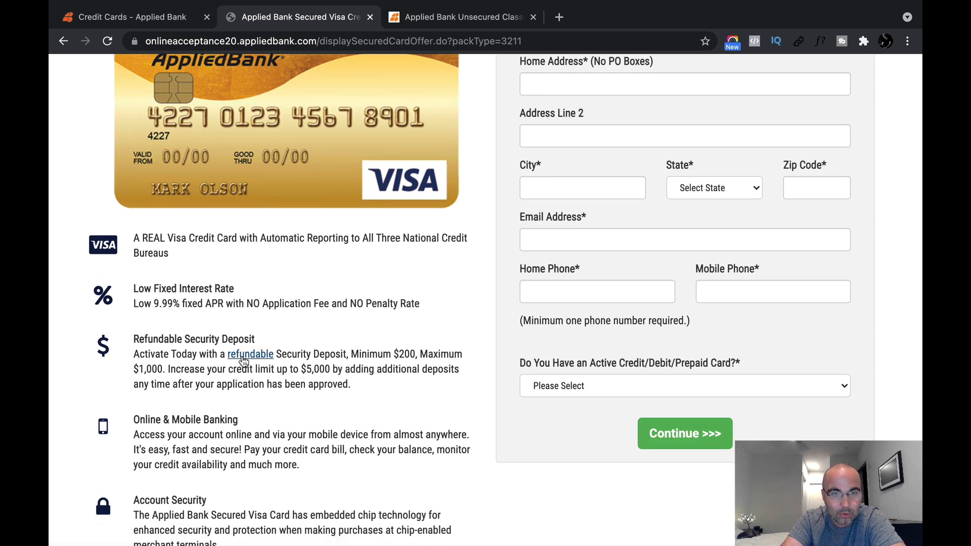
mouse_move(359, 353)
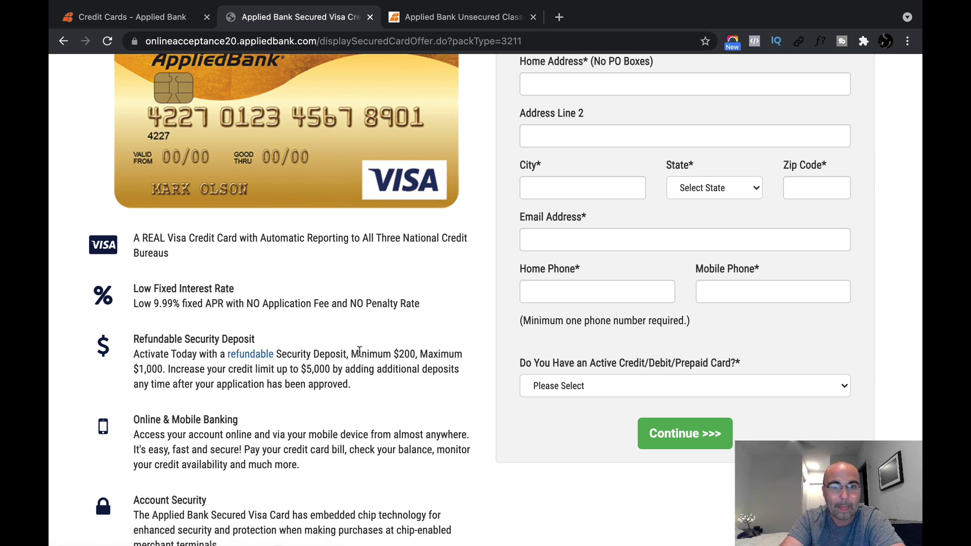
mouse_move(183, 370)
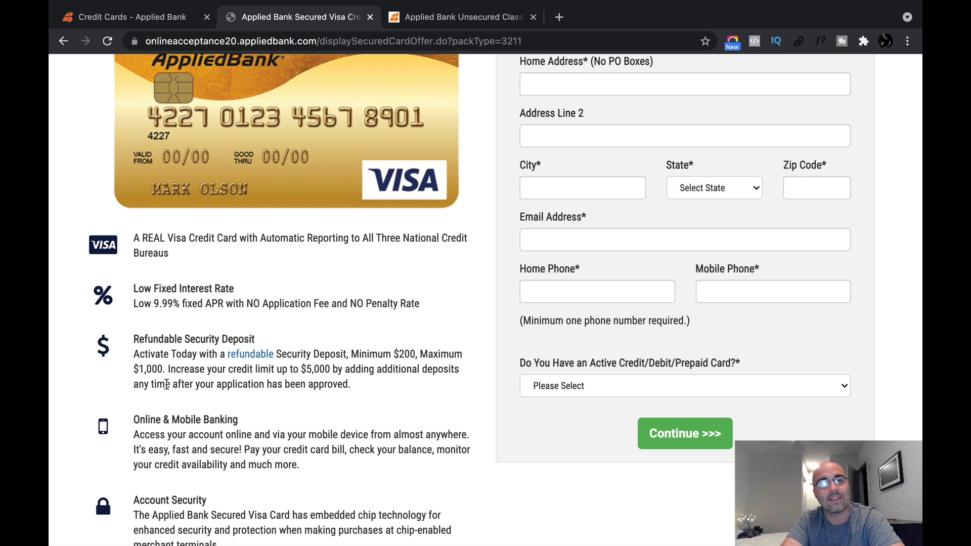
mouse_move(361, 388)
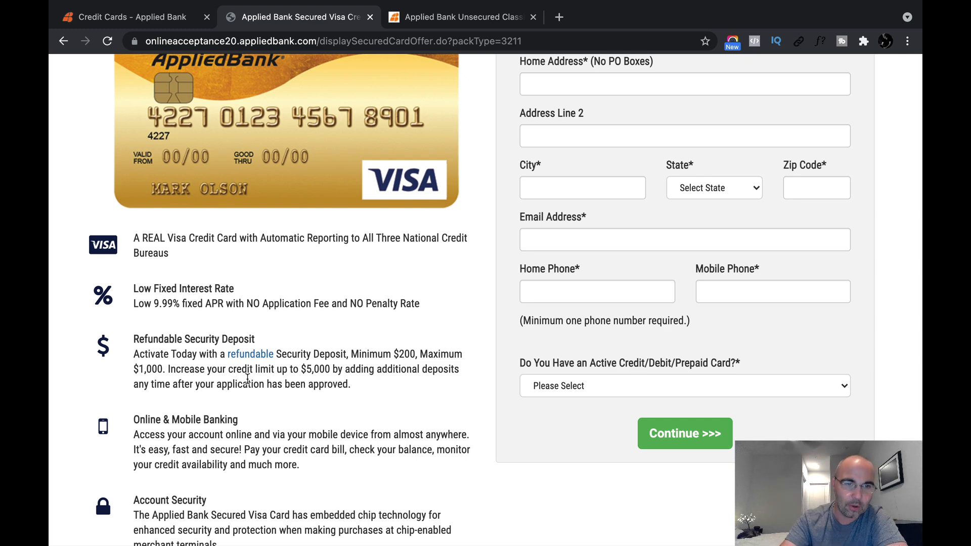
Scroll to the top and return to the 'Credit Cards – Applied Bank' overview tab.
scroll(down, 3)
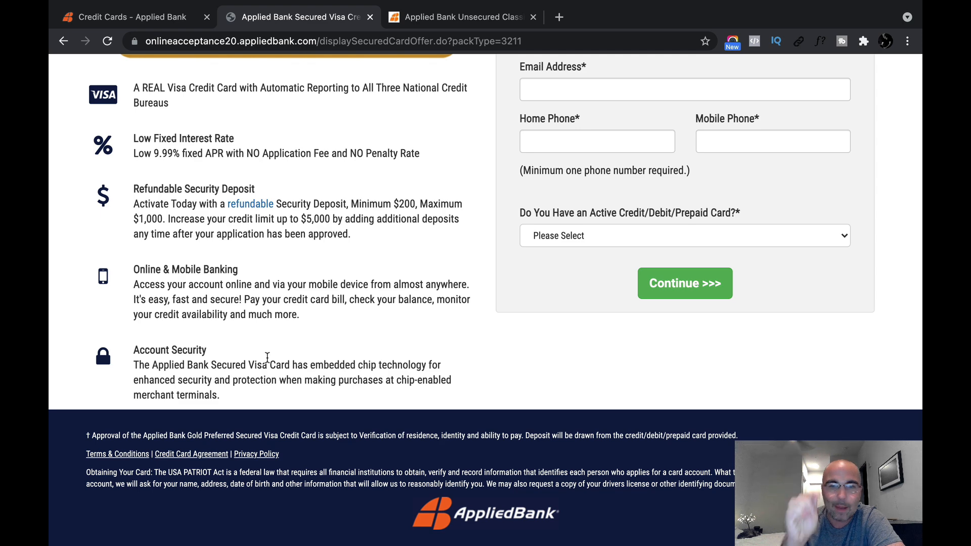
scroll(up, 3)
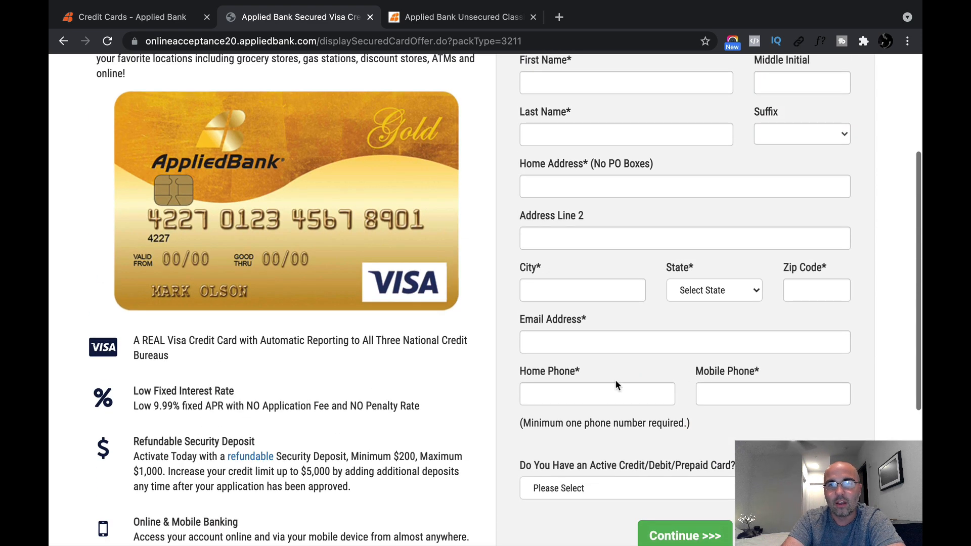
mouse_move(711, 306)
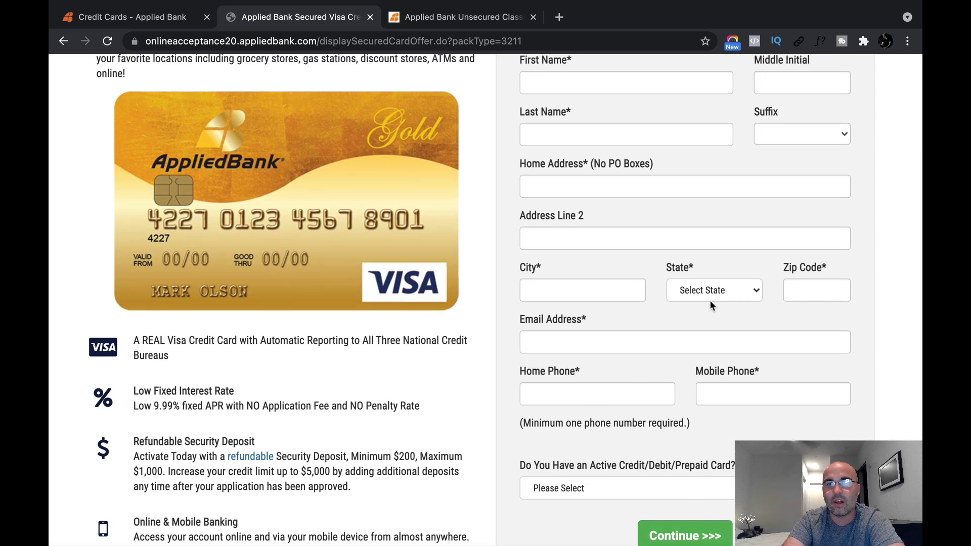
scroll(up, 3)
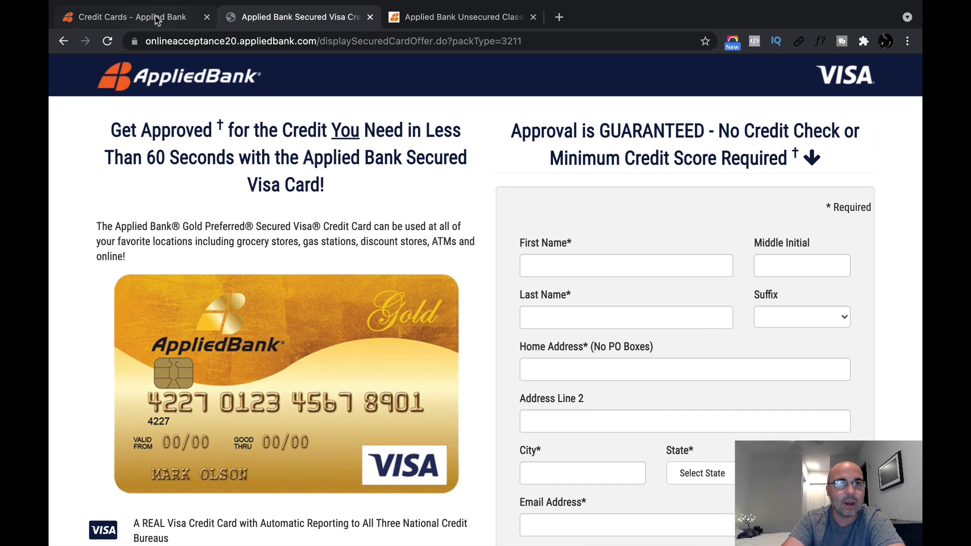
click(131, 17)
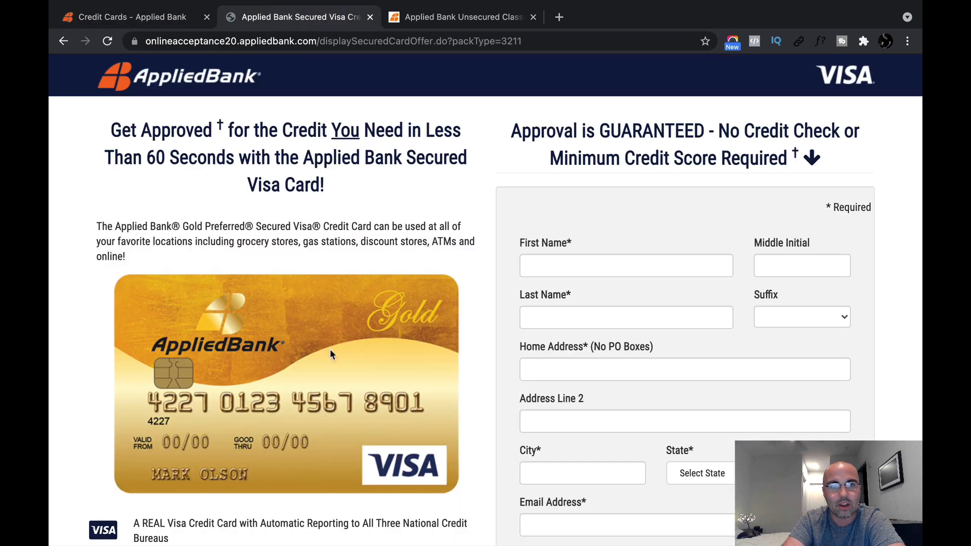
click(130, 18)
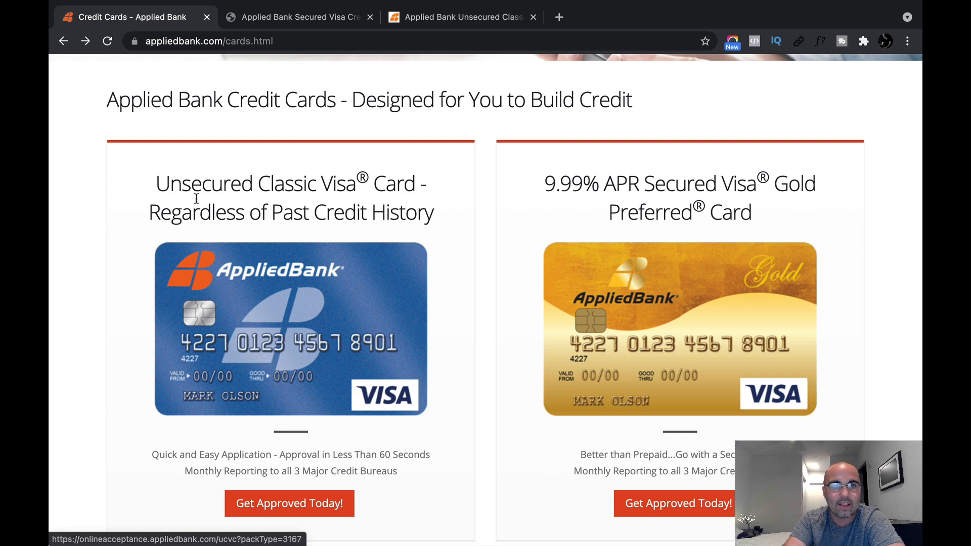
mouse_move(368, 200)
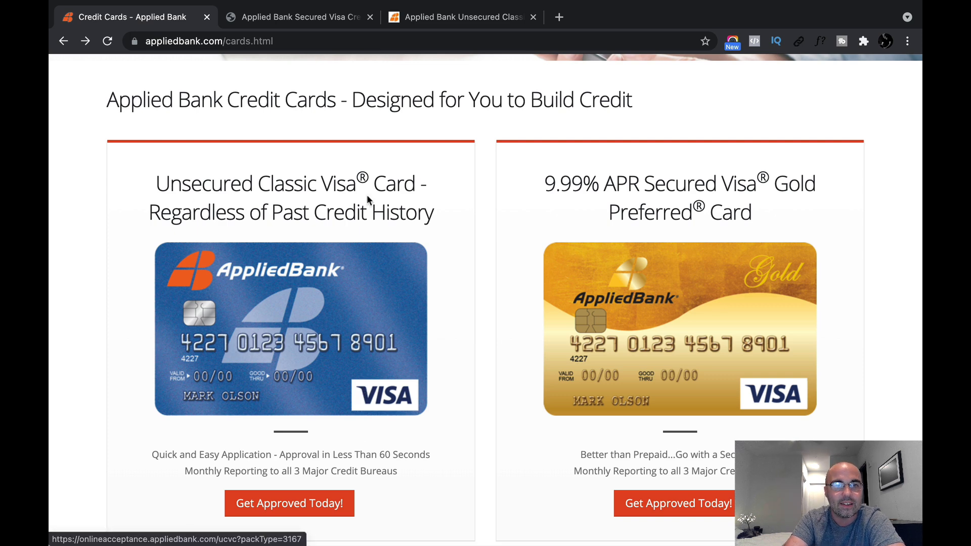
Switch to the Unsecured Classic Visa offer and bring its $89.00 processing fee into view.
click(289, 503)
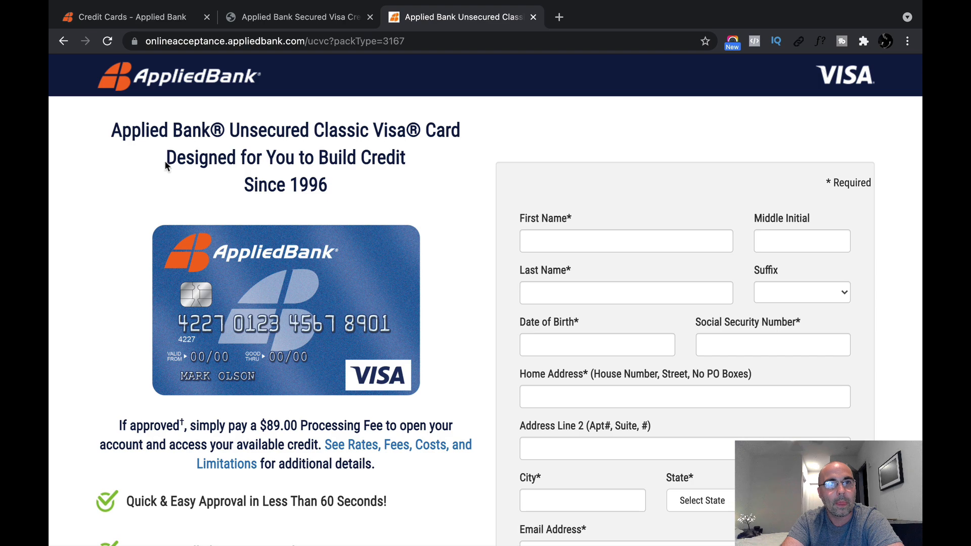
scroll(down, 3)
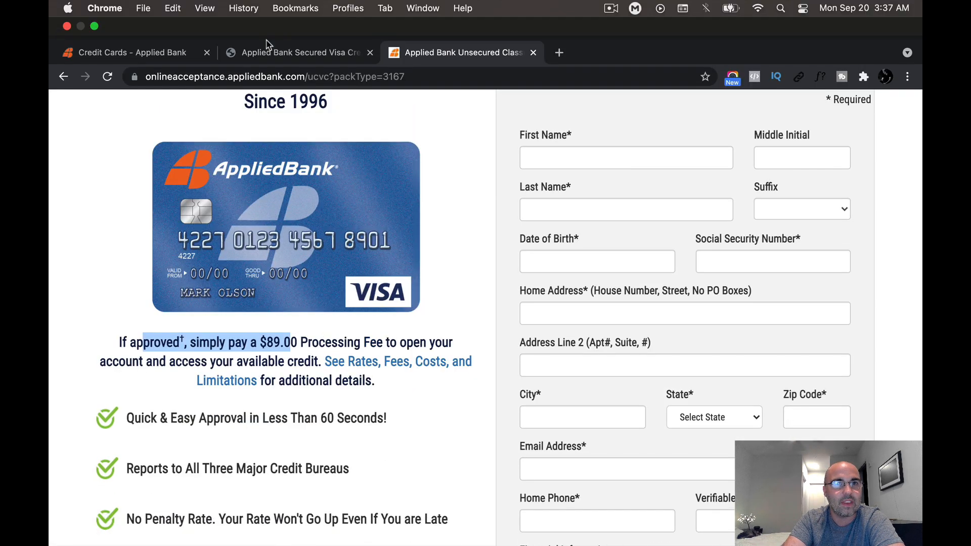
click(297, 52)
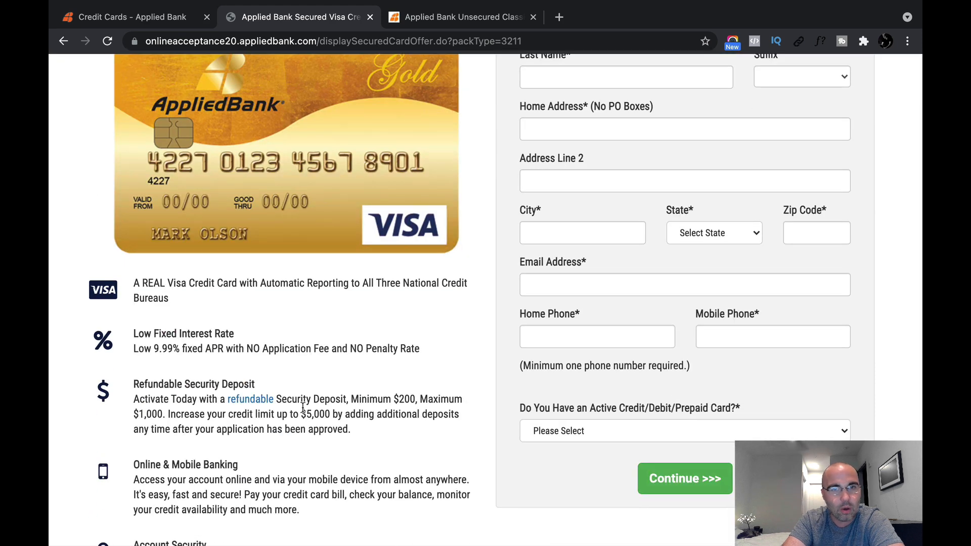
Look over the Secured Visa Gold page, then switch to the Unsecured Classic offer tab.
scroll(up, 3)
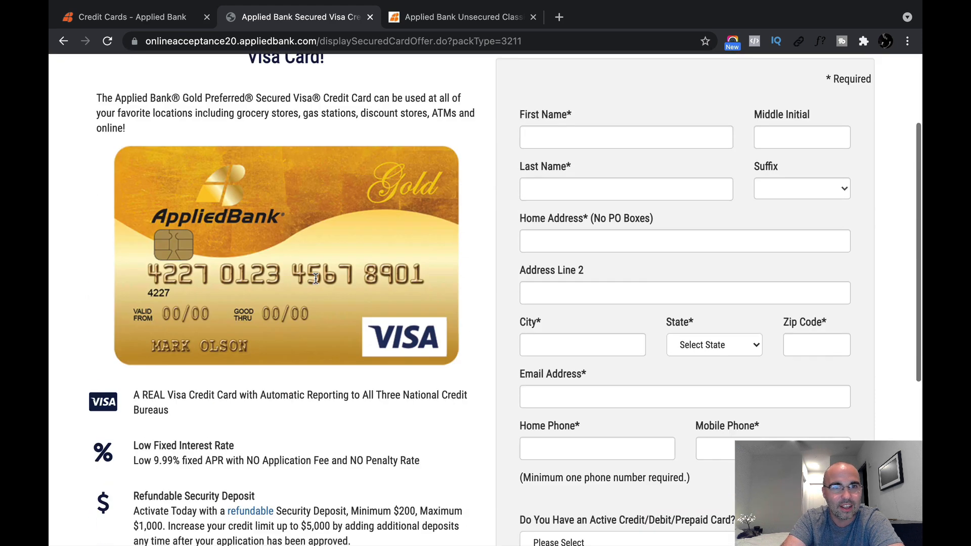
scroll(up, 3)
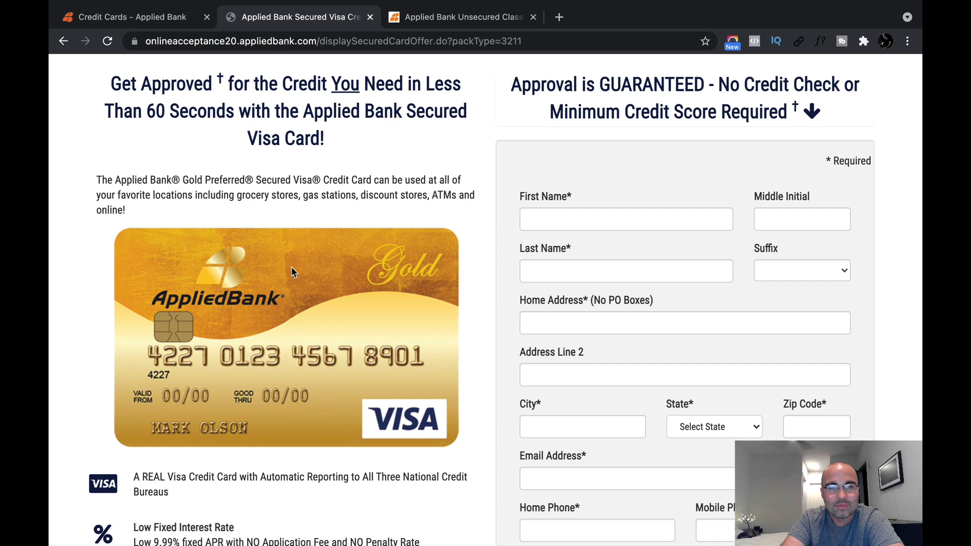
mouse_move(443, 204)
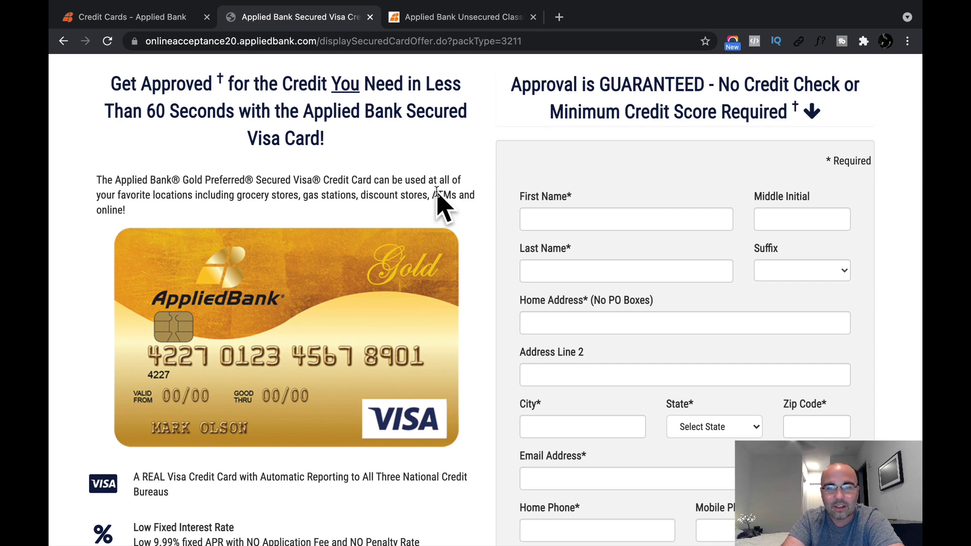
mouse_move(429, 279)
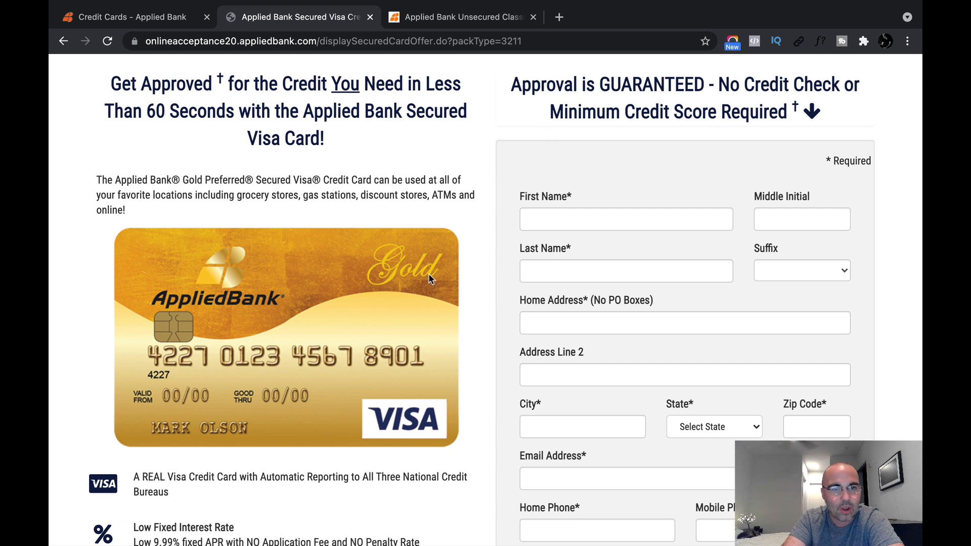
scroll(down, 3)
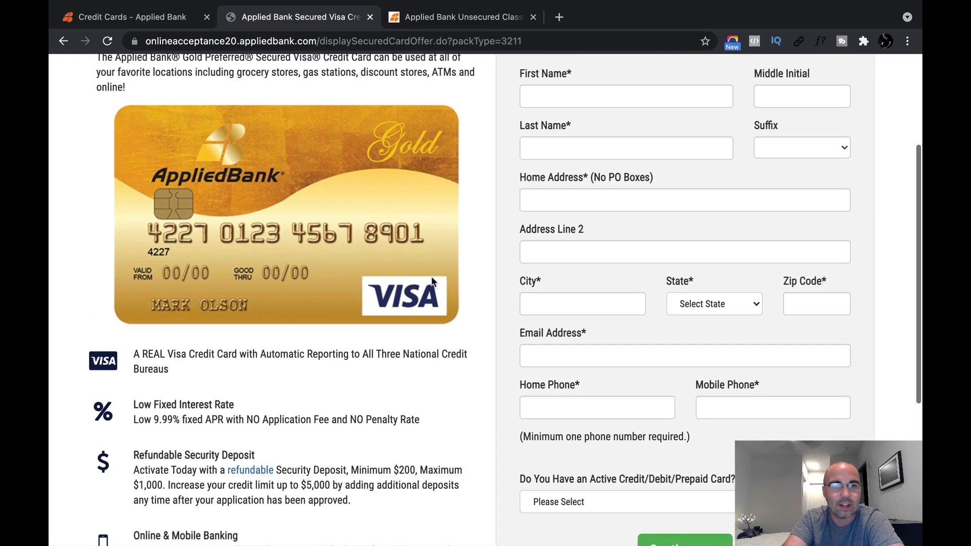
scroll(down, 3)
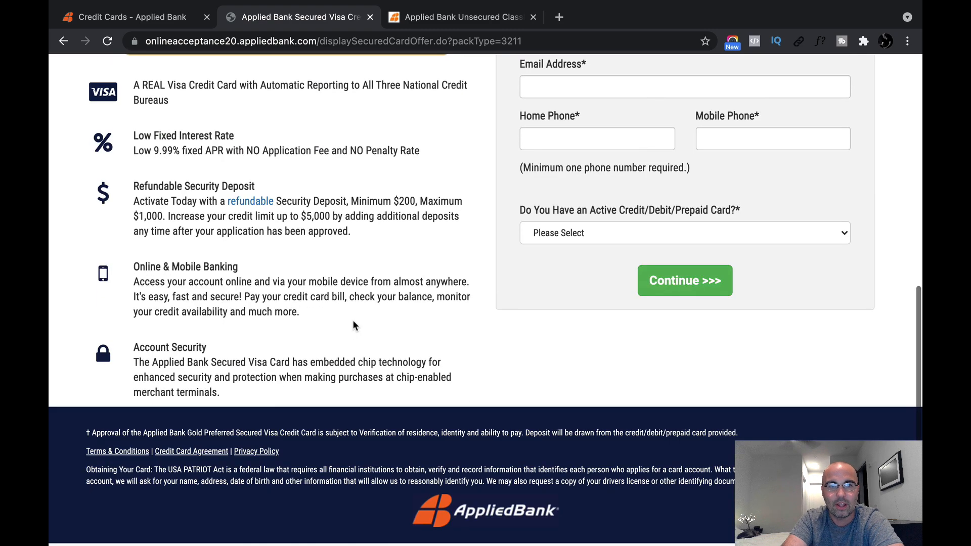
scroll(up, 3)
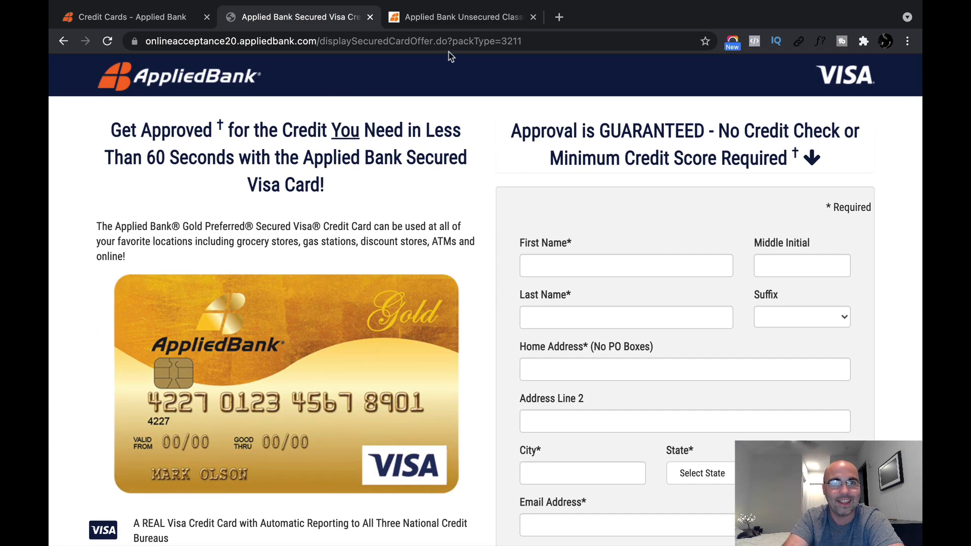
click(461, 17)
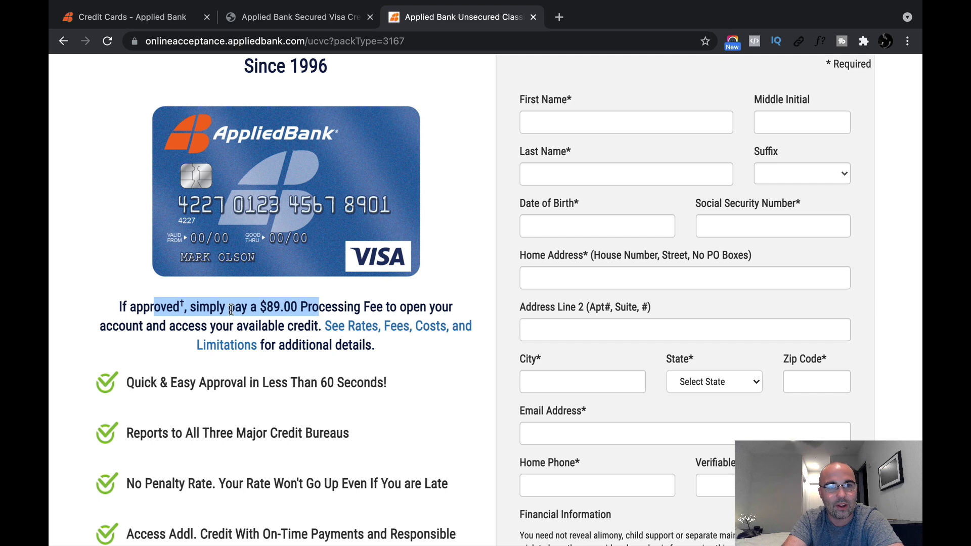
Scroll the Unsecured Classic page and highlight 'Your Rate Won't Go Up'.
scroll(down, 3)
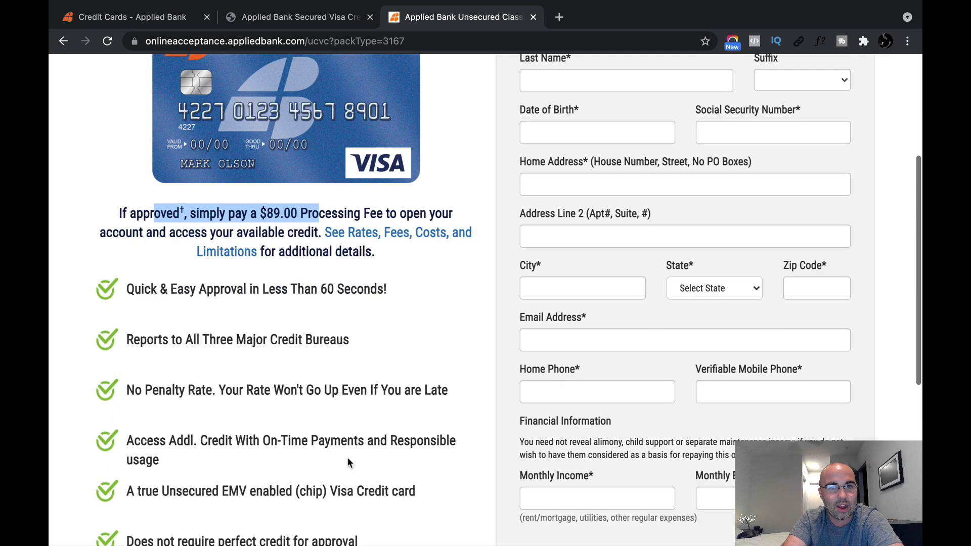
scroll(down, 3)
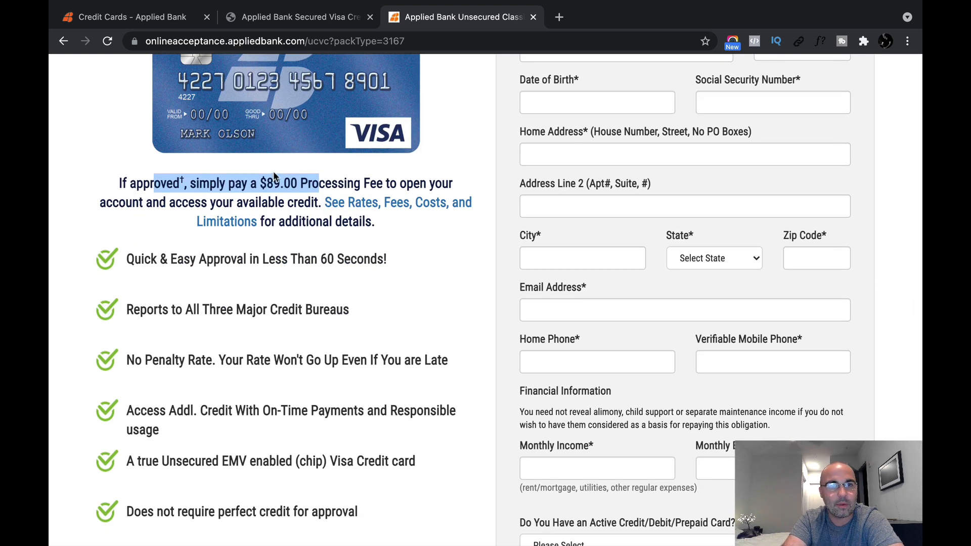
scroll(down, 3)
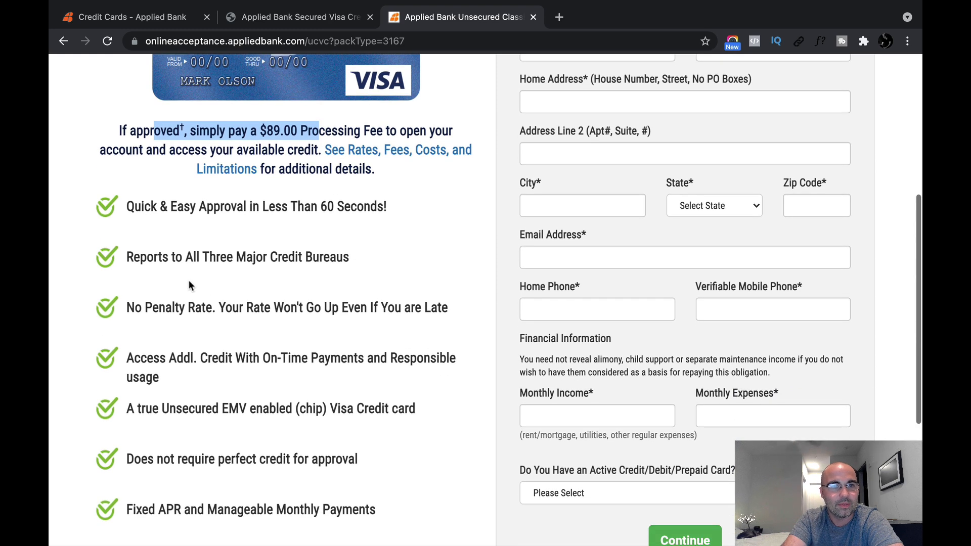
double_click(266, 257)
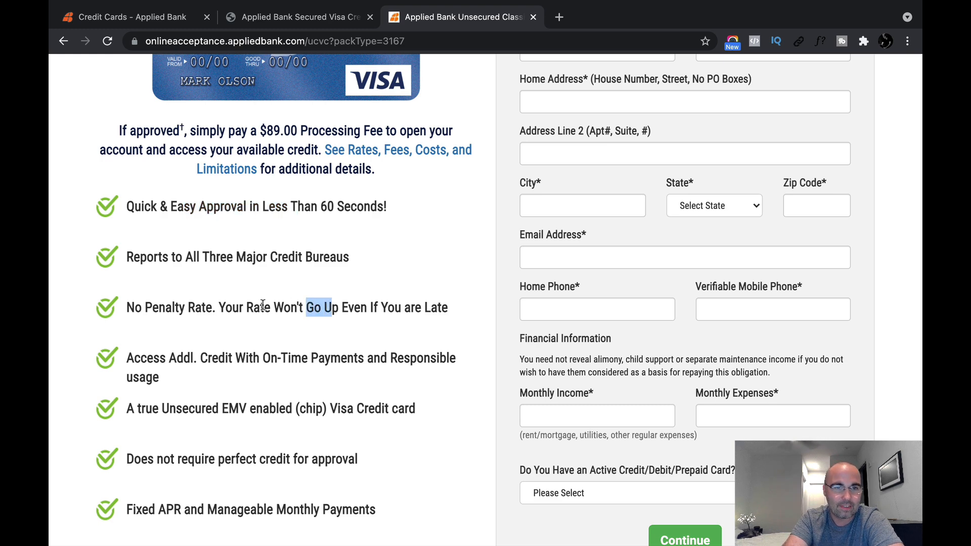
Review the rest of the Unsecured Classic benefits list and return toward the top.
scroll(down, 3)
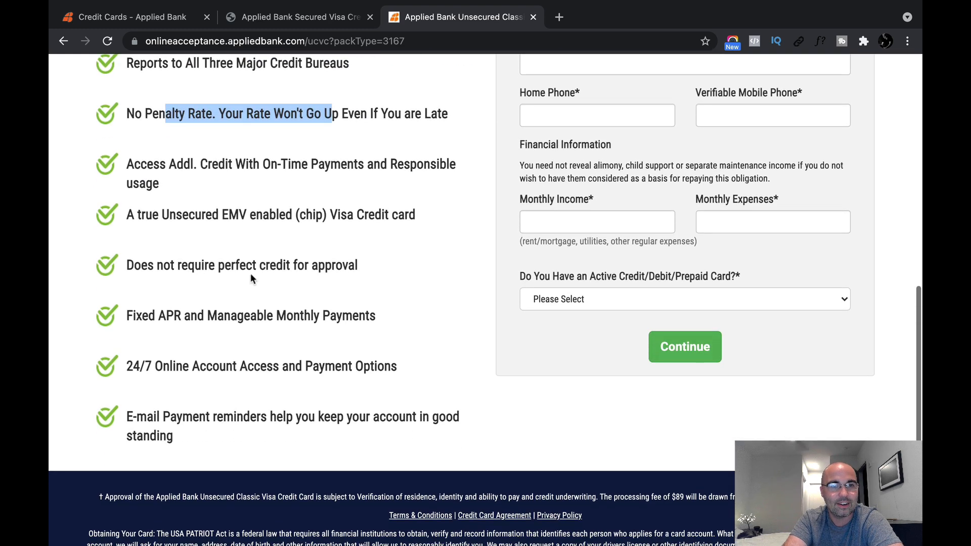
scroll(down, 3)
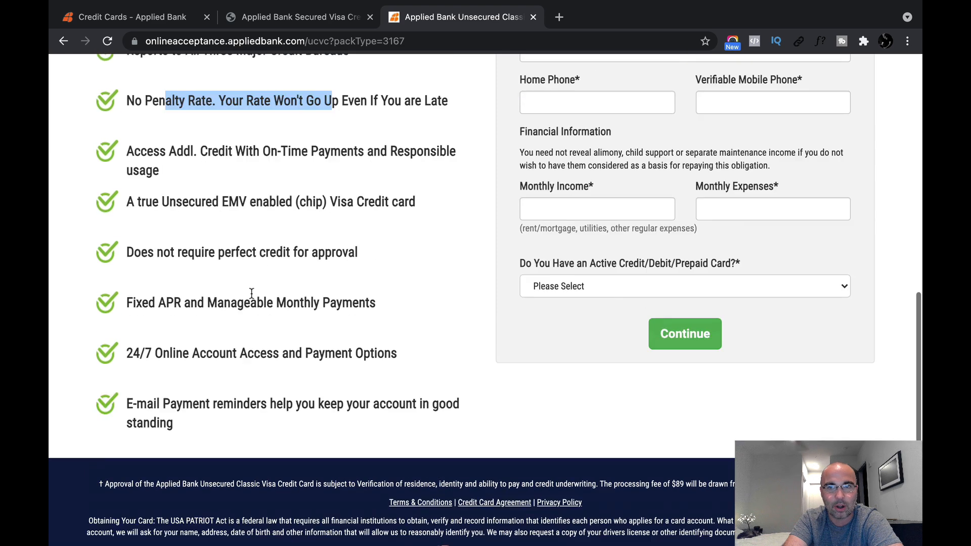
scroll(down, 3)
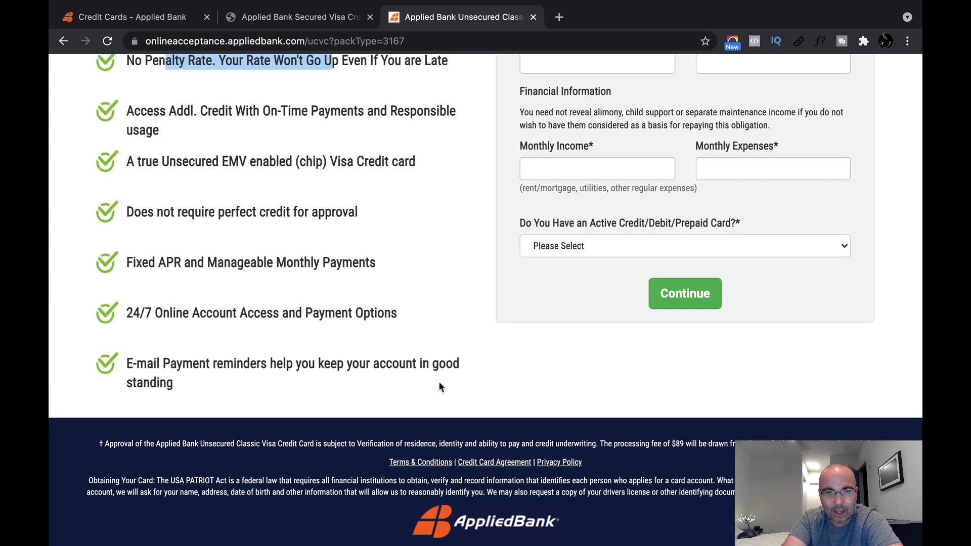
mouse_move(402, 406)
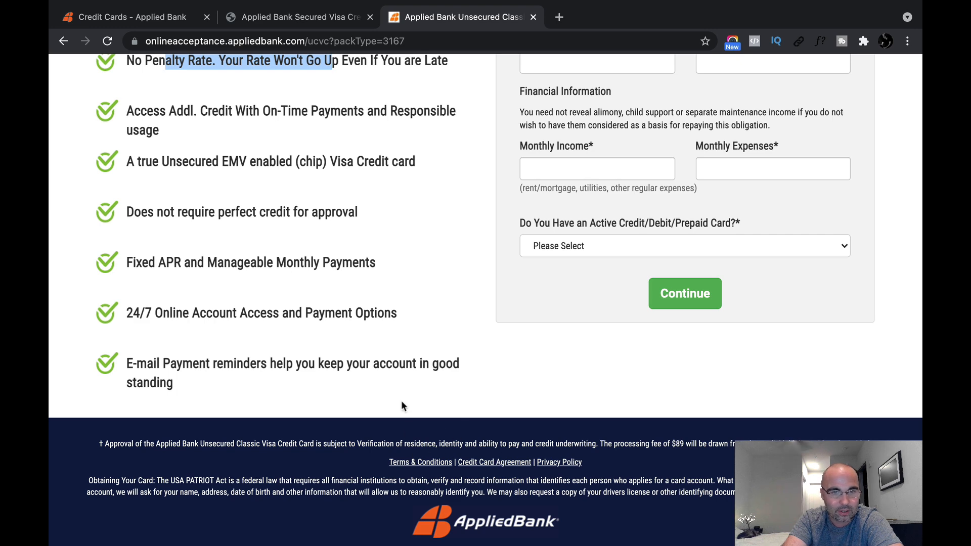
scroll(up, 3)
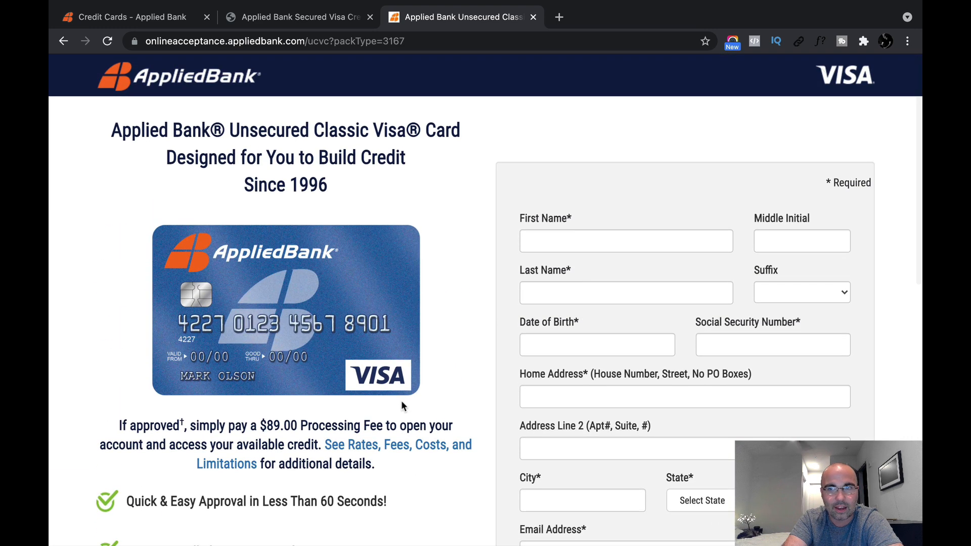
mouse_move(359, 446)
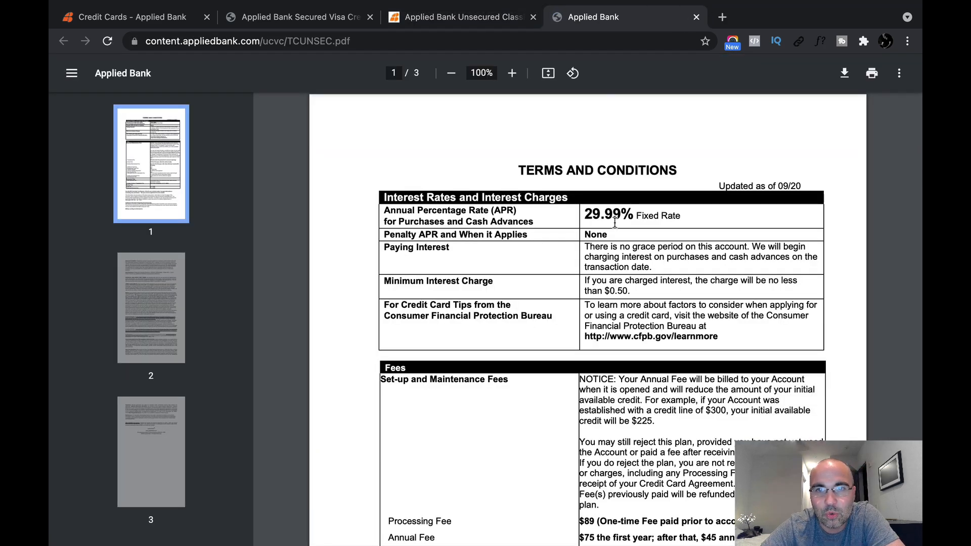
mouse_move(624, 217)
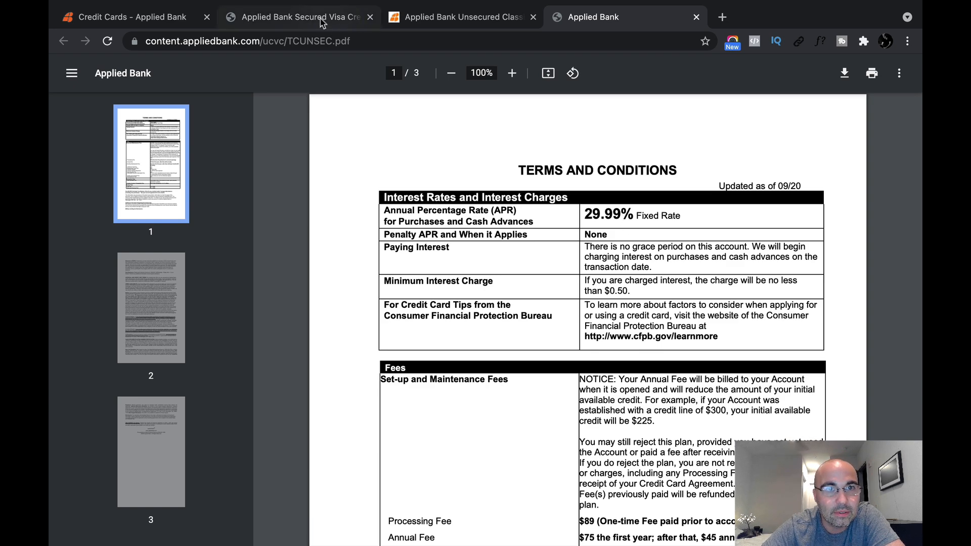
Highlight the Secured Gold card's 9.99% fixed APR, then return to the Unsecured Classic terms PDF.
click(297, 18)
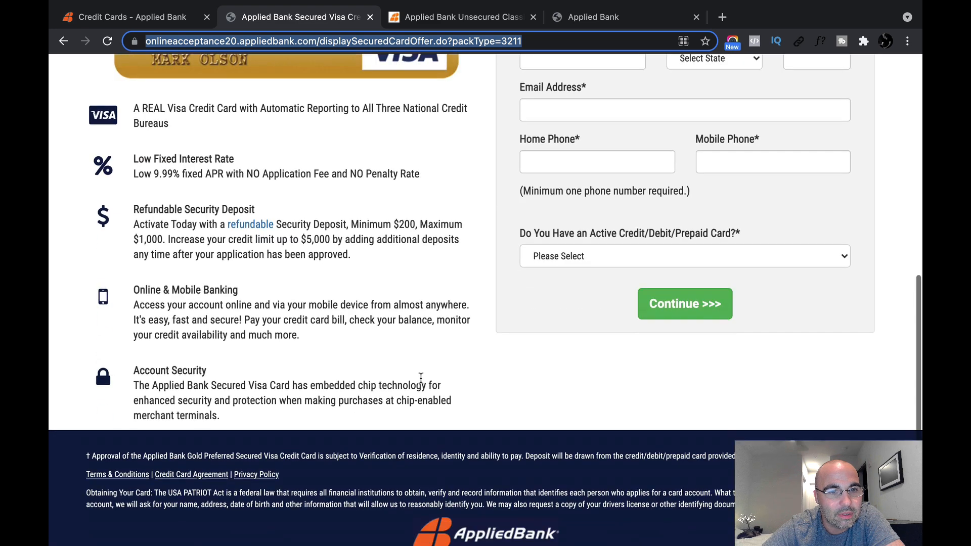
scroll(up, 3)
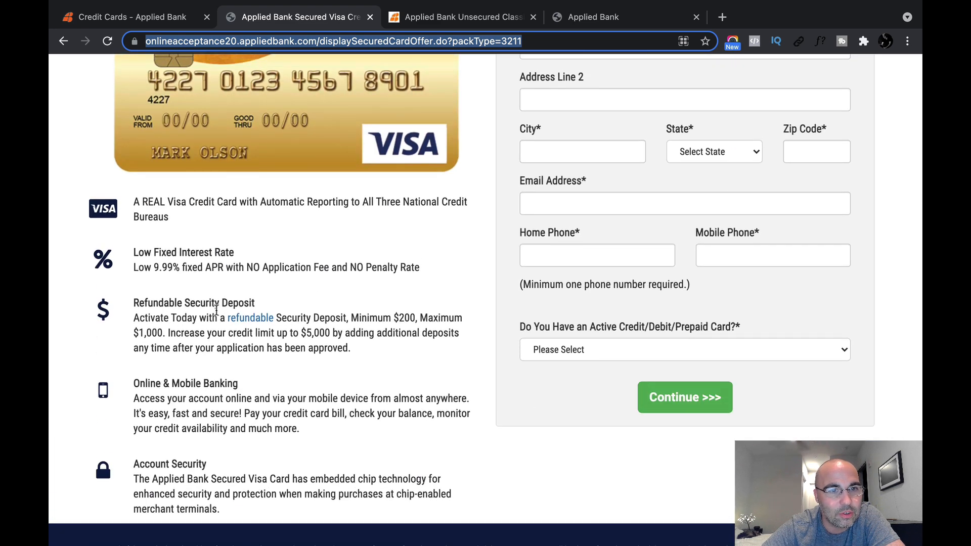
double_click(162, 267)
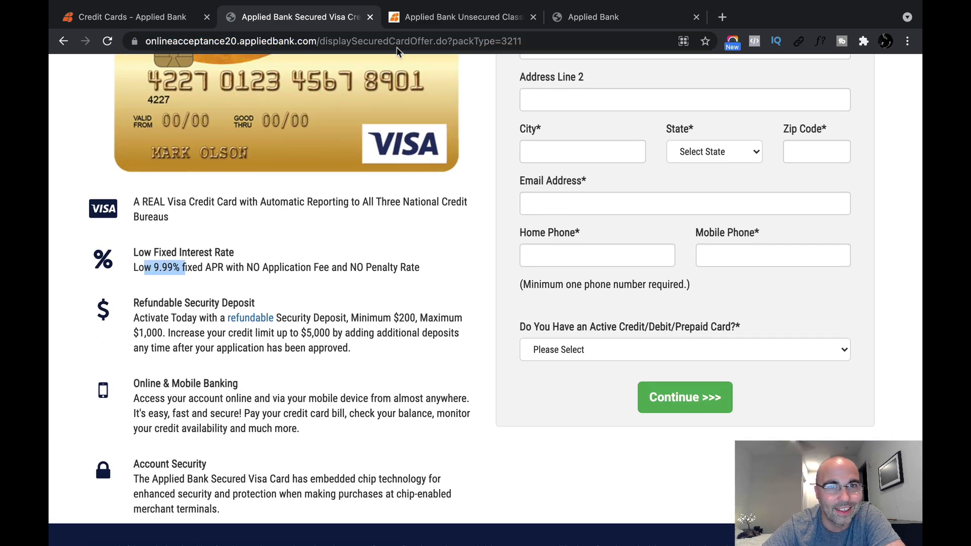
click(461, 18)
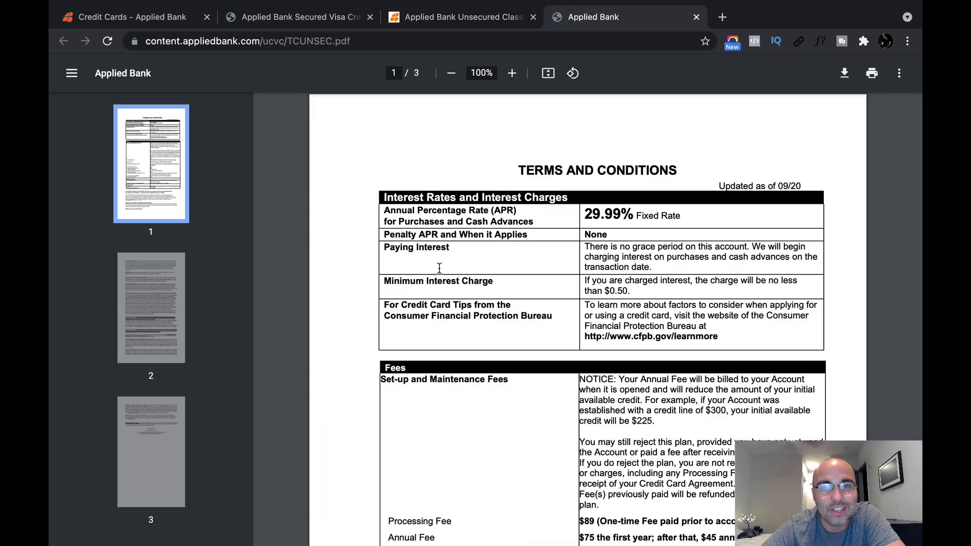
mouse_move(590, 317)
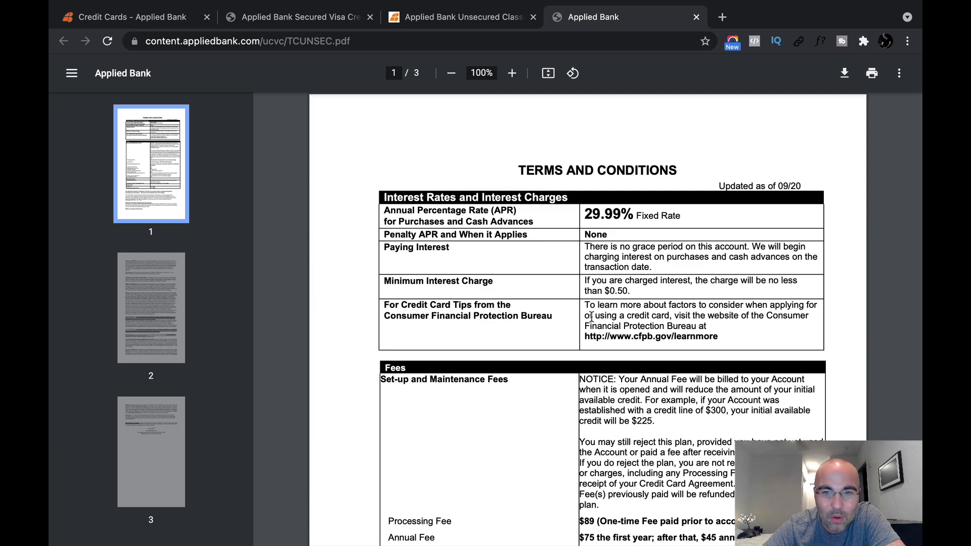
Review the TCUNSEC.pdf Fees table, highlight the $30 card fee, and return to the credit cards overview.
scroll(down, 3)
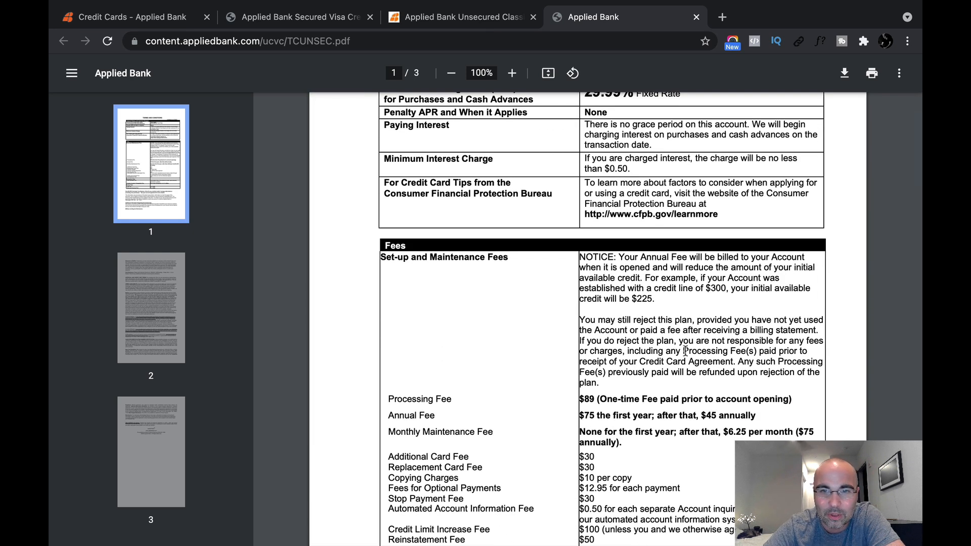
scroll(up, 3)
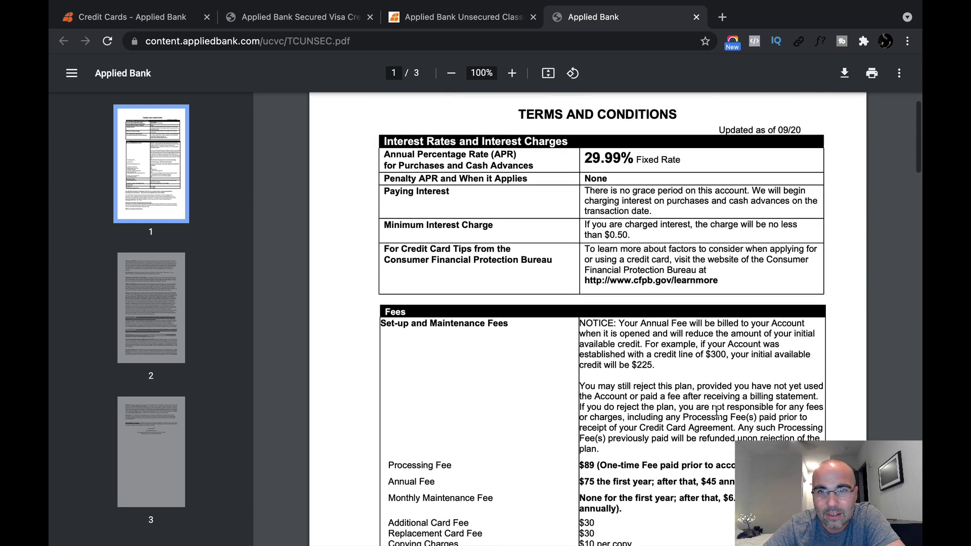
scroll(up, 3)
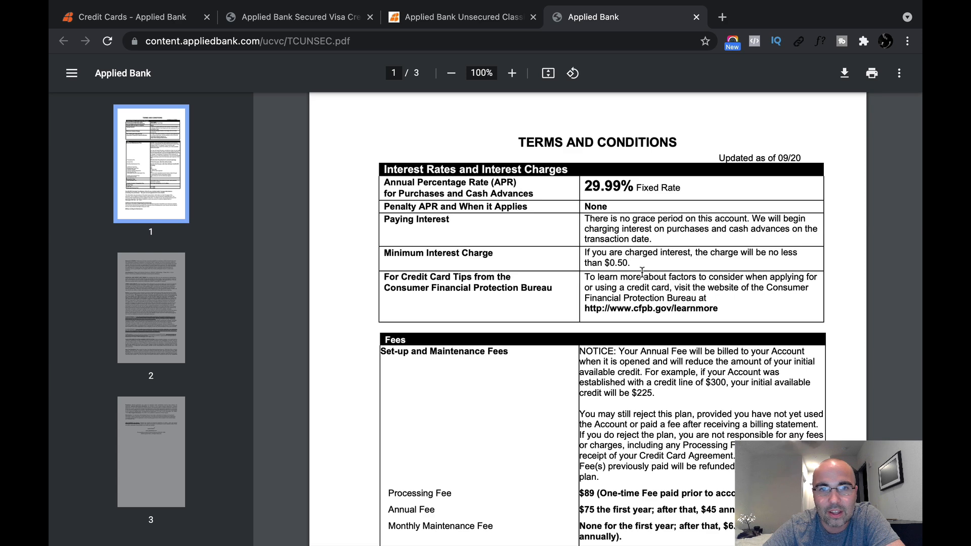
scroll(down, 3)
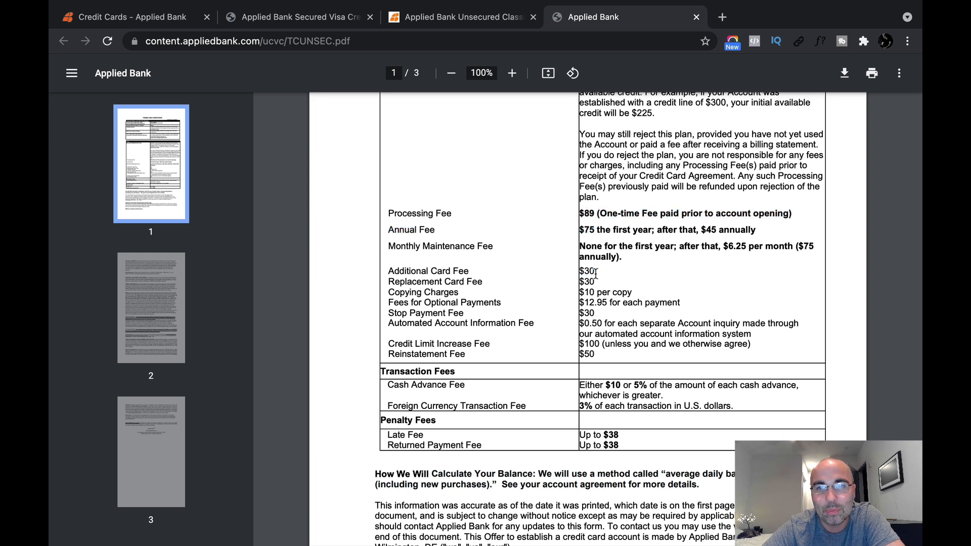
double_click(435, 281)
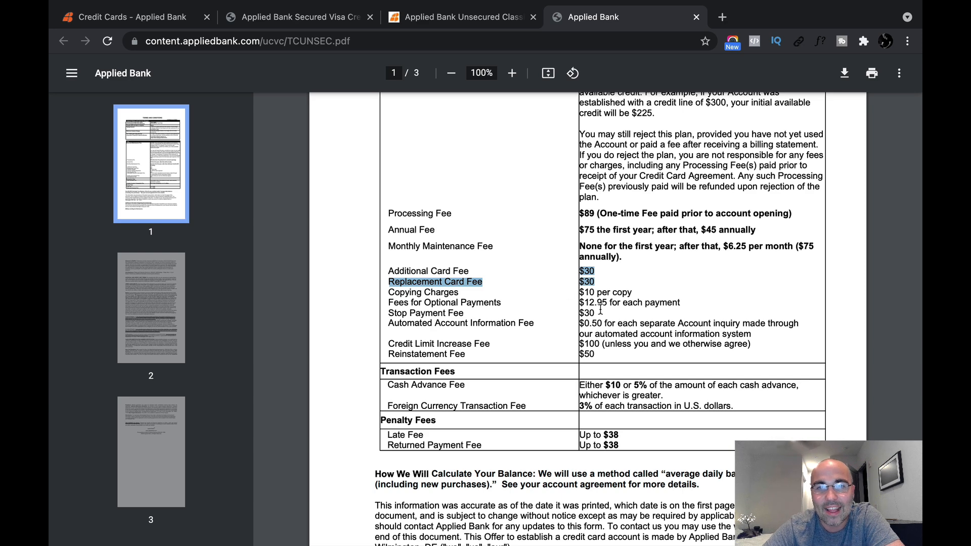
scroll(up, 3)
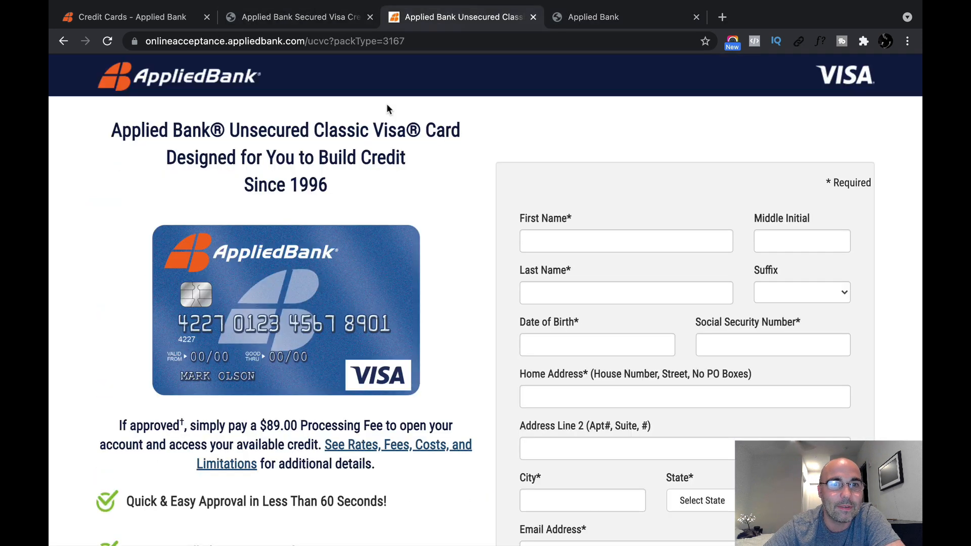
mouse_move(318, 277)
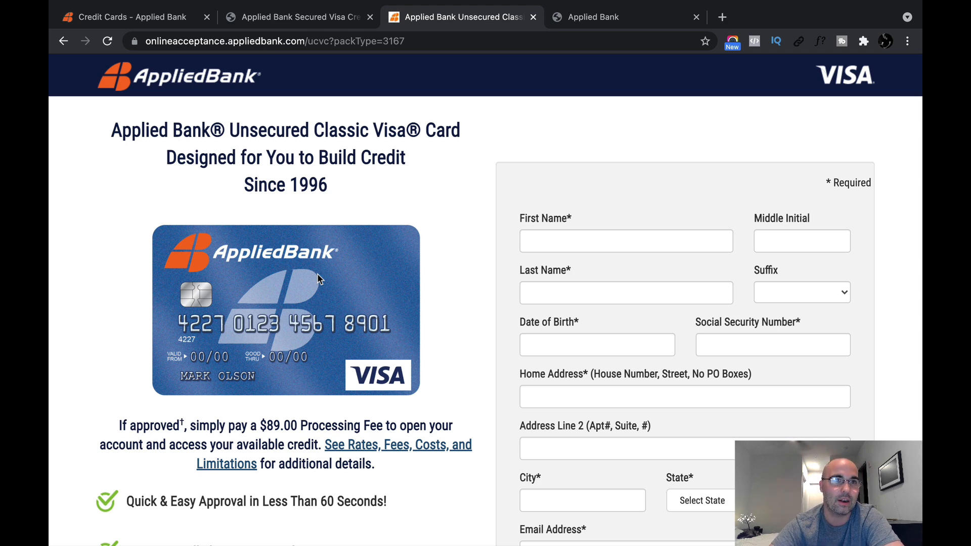
click(123, 17)
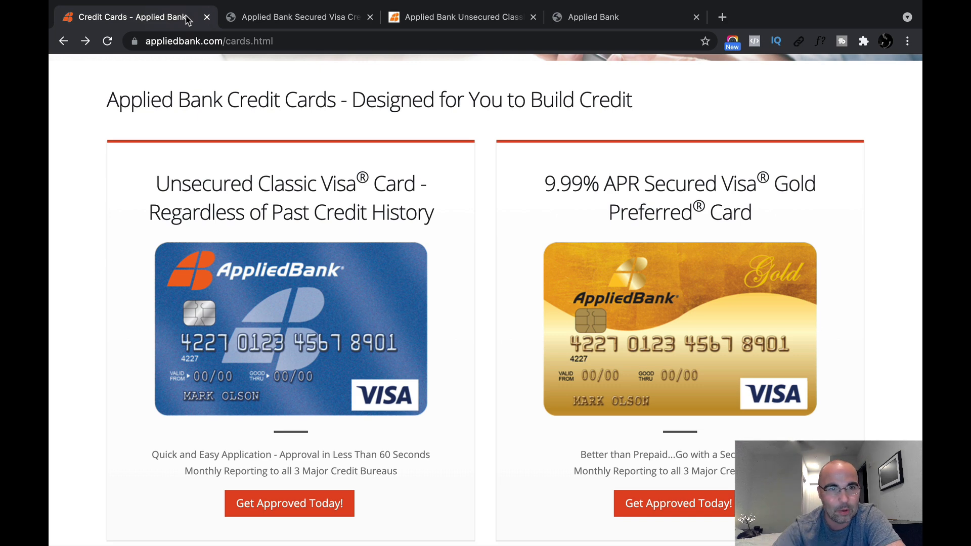
mouse_move(189, 186)
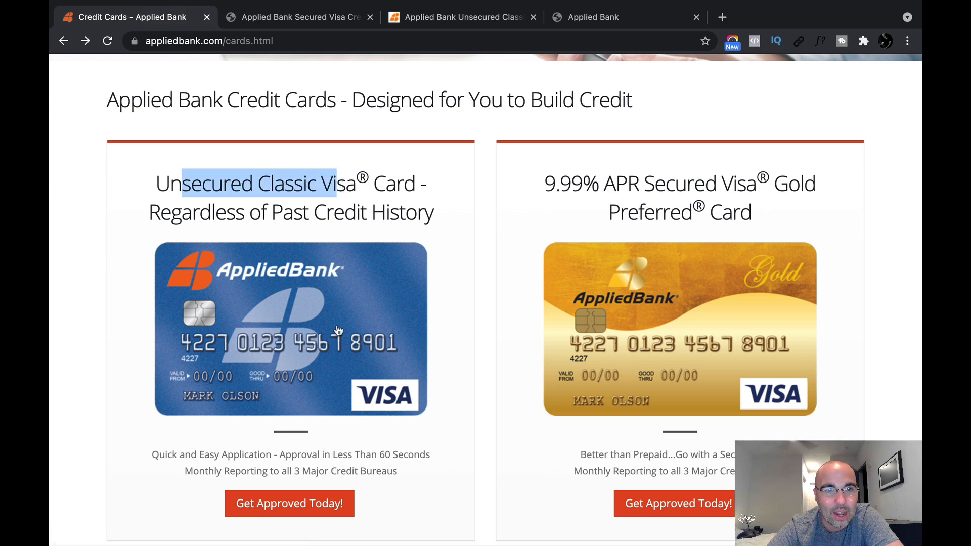
mouse_move(258, 305)
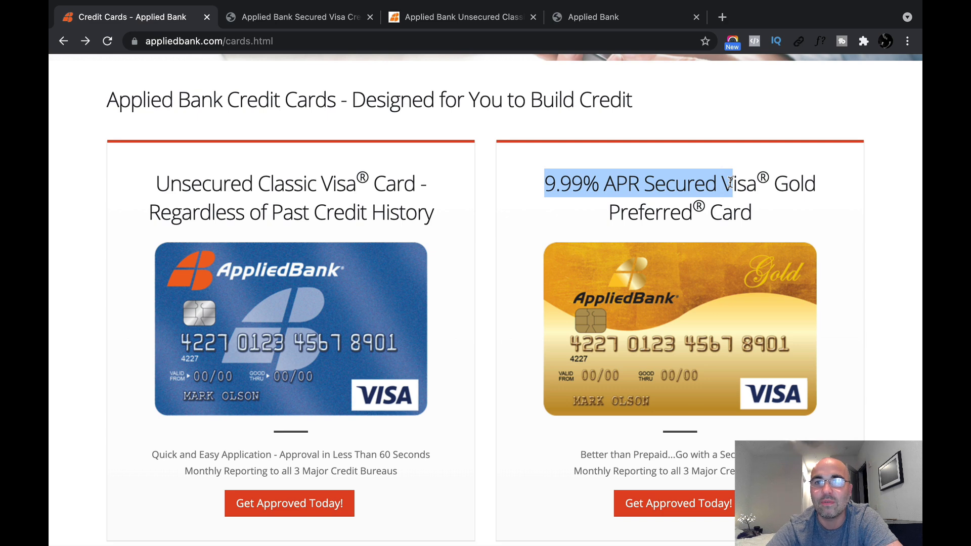
mouse_move(746, 319)
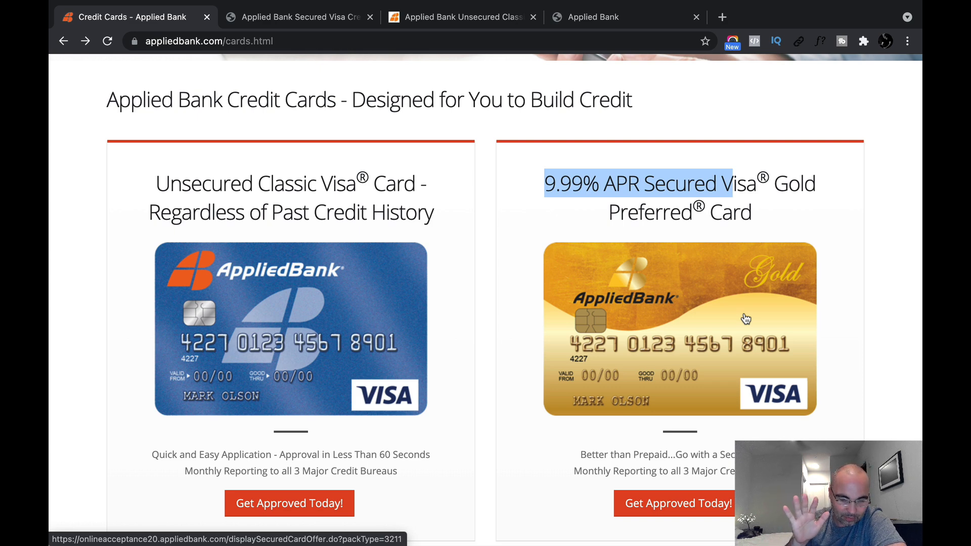
mouse_move(764, 303)
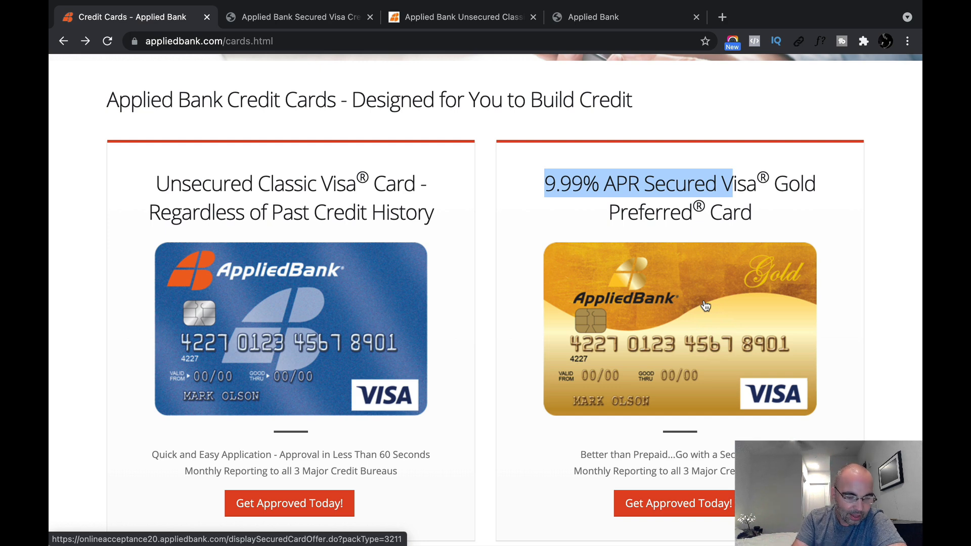
mouse_move(288, 352)
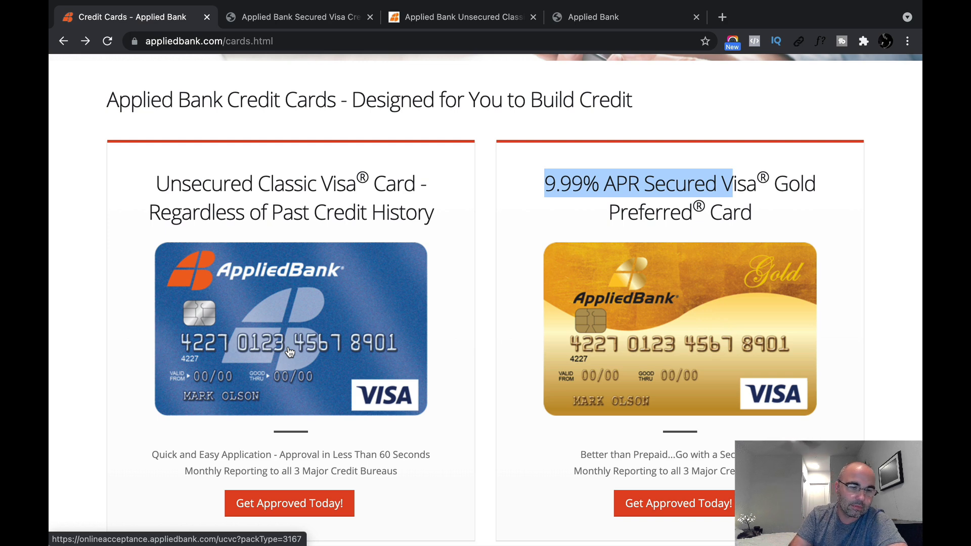
mouse_move(698, 381)
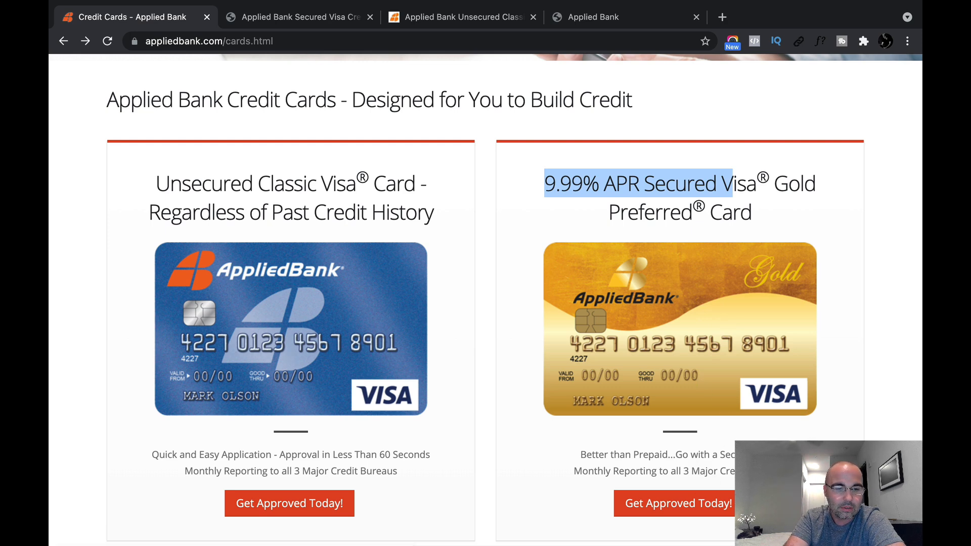
mouse_move(771, 385)
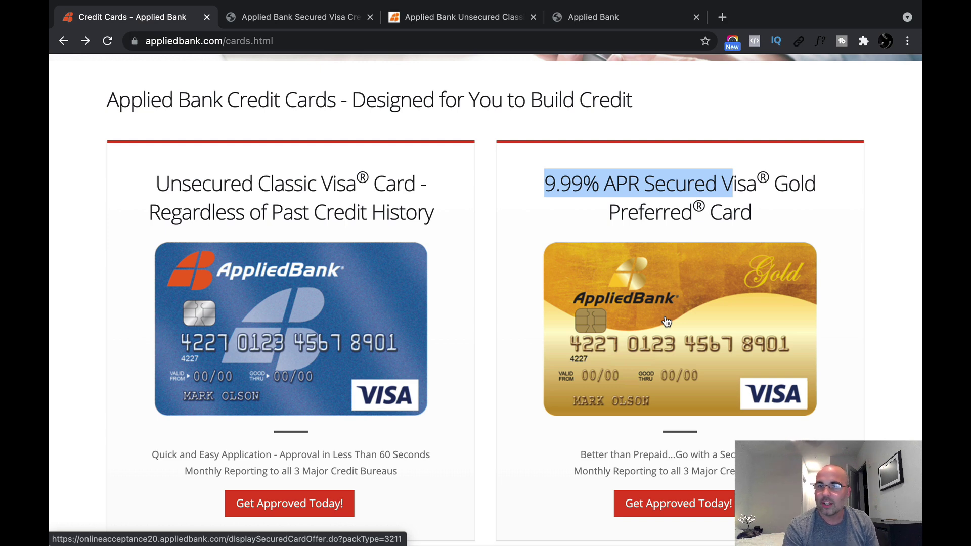
mouse_move(717, 367)
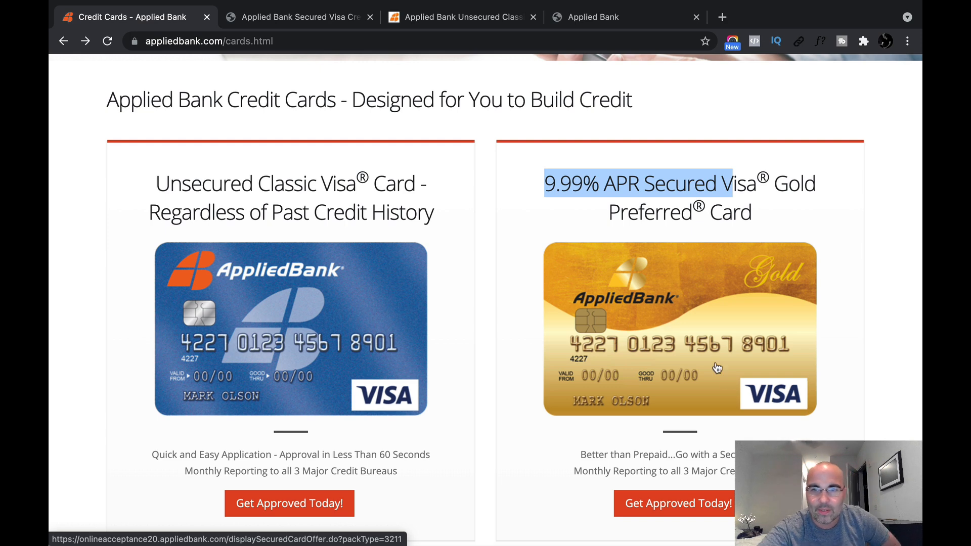
mouse_move(718, 331)
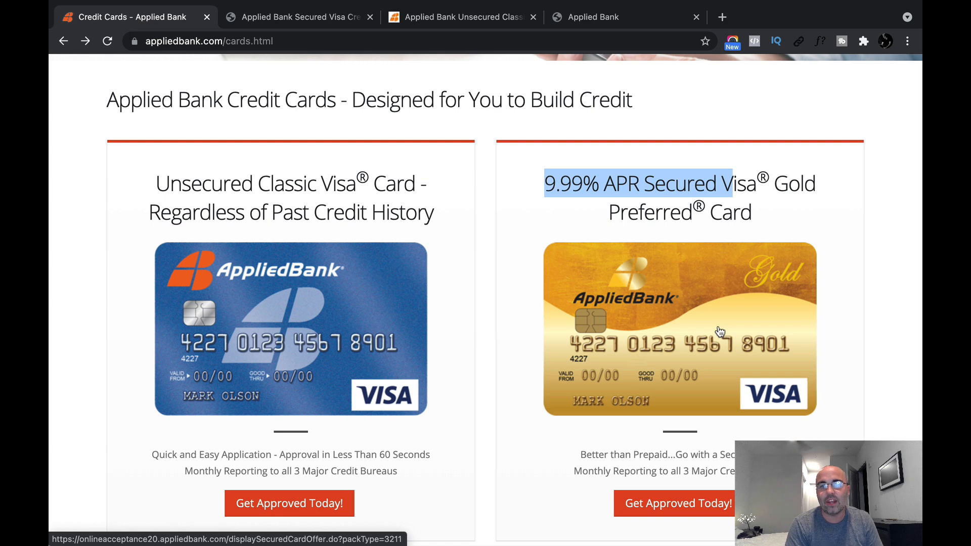
mouse_move(759, 382)
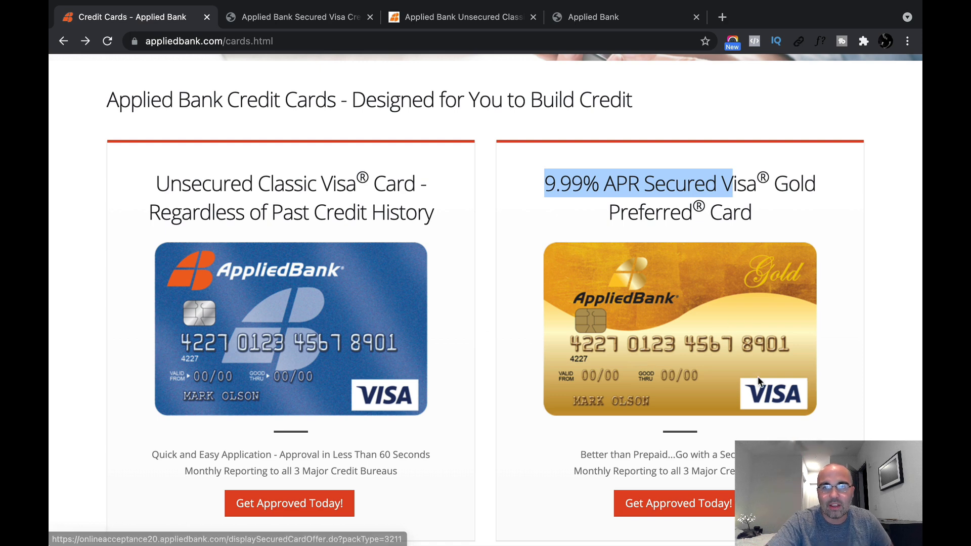
mouse_move(787, 269)
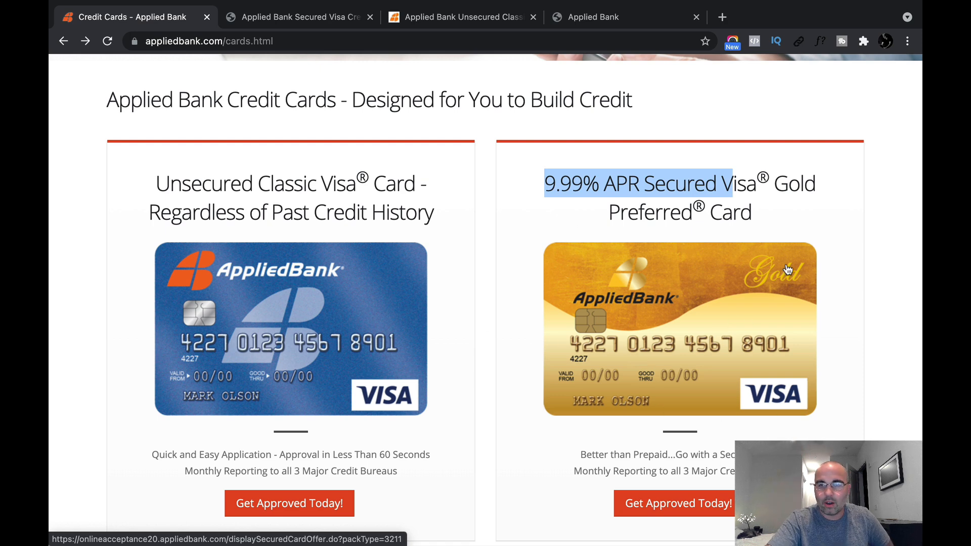
mouse_move(766, 413)
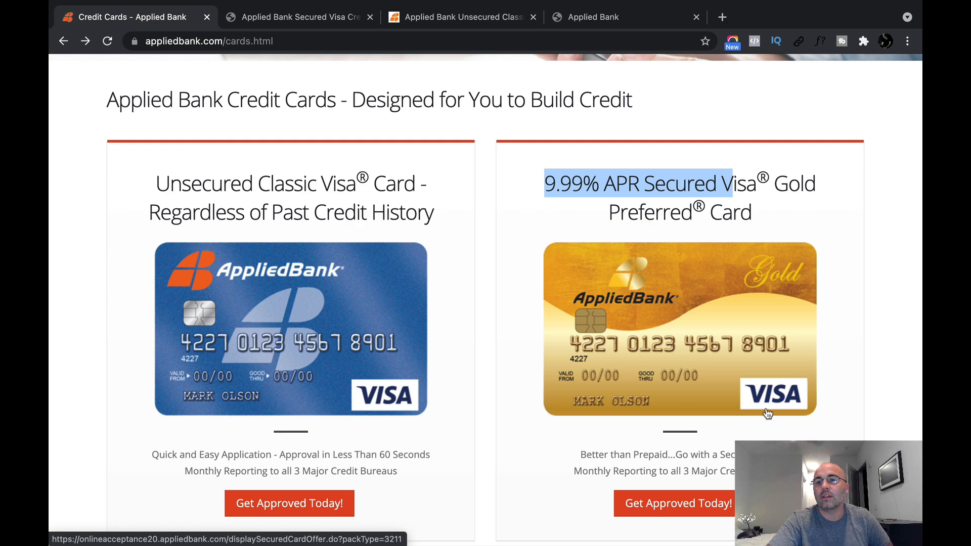
mouse_move(685, 262)
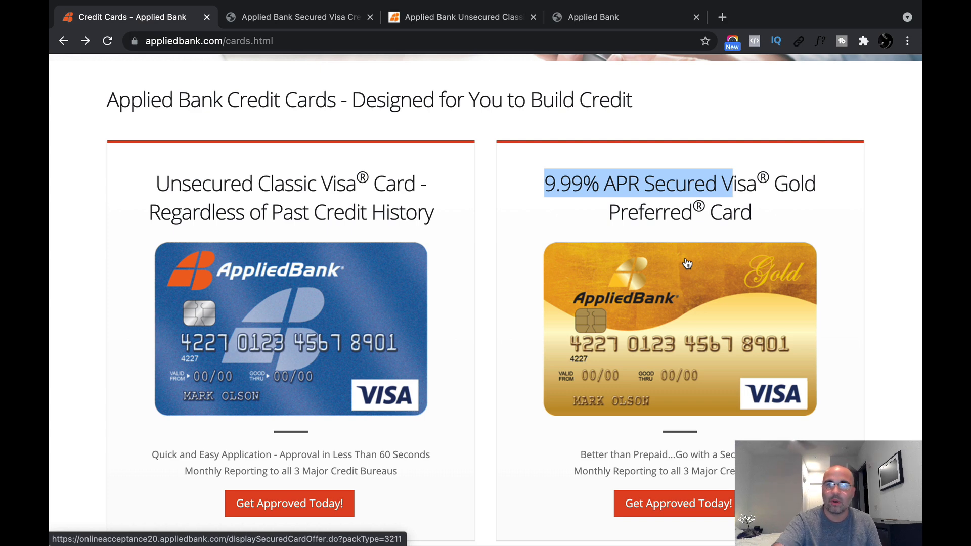
mouse_move(635, 315)
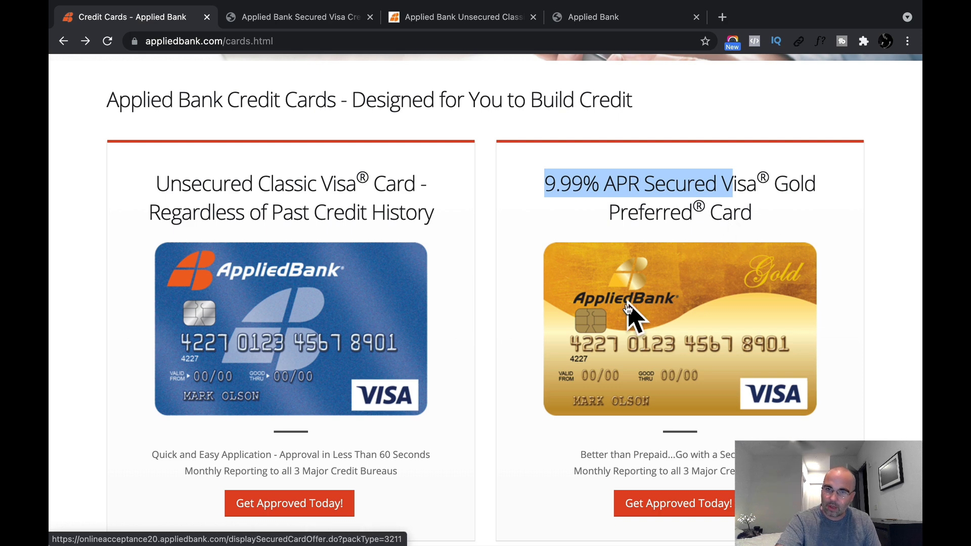
mouse_move(630, 310)
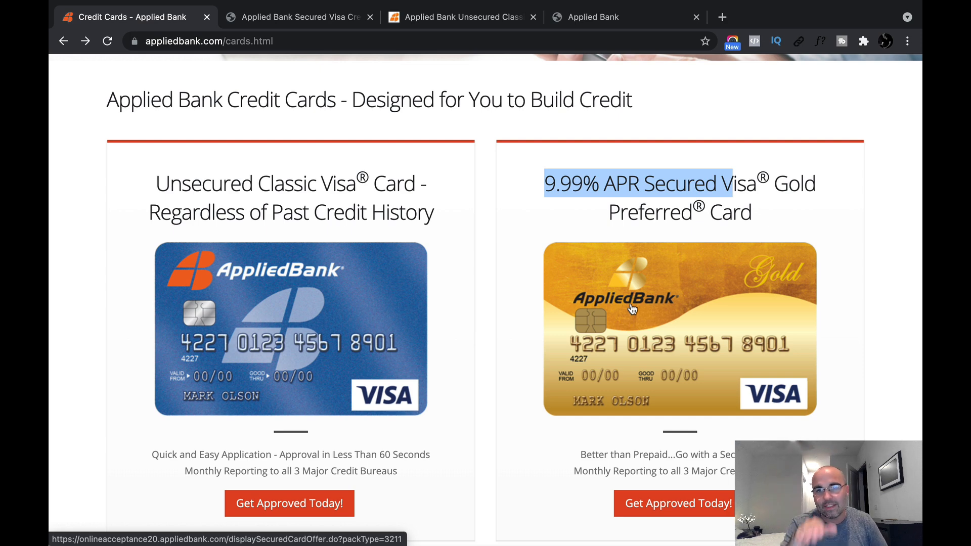
mouse_move(642, 148)
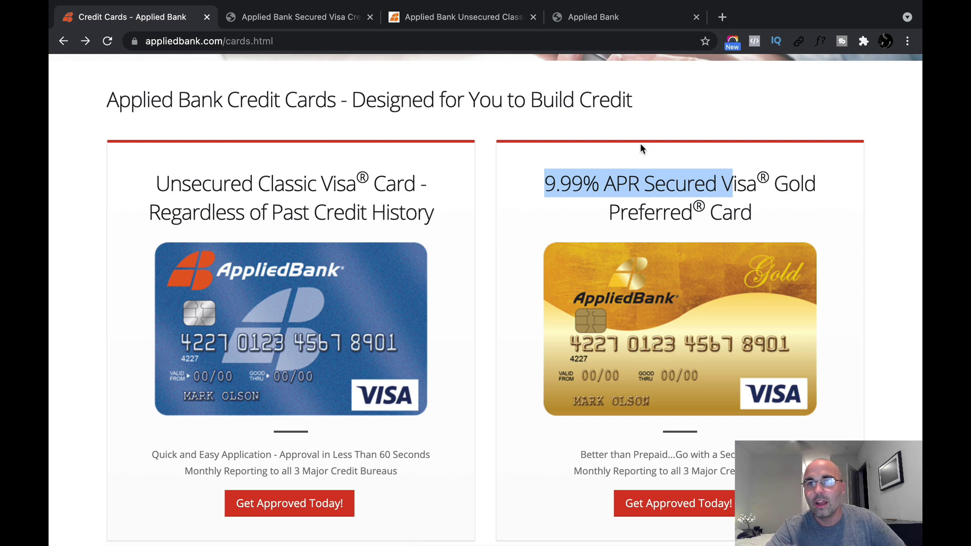
mouse_move(674, 31)
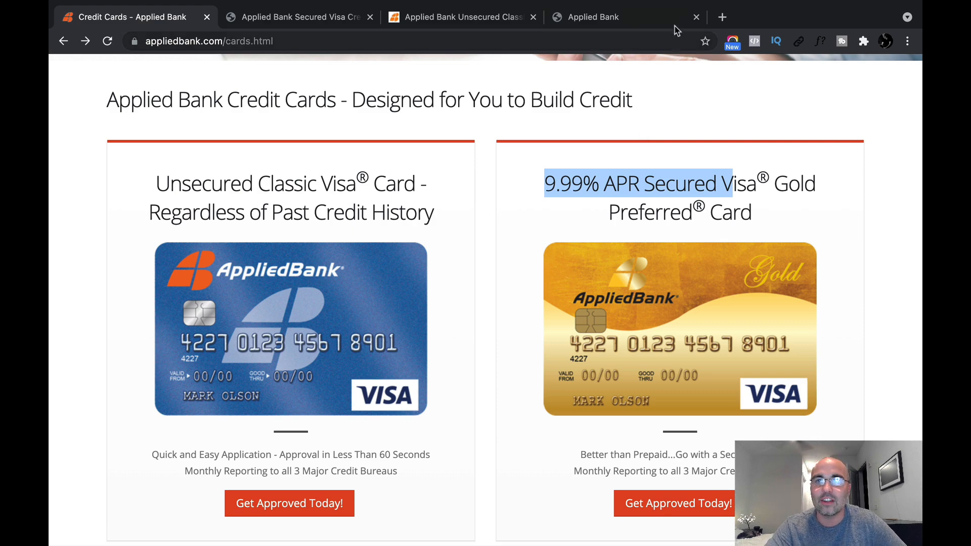